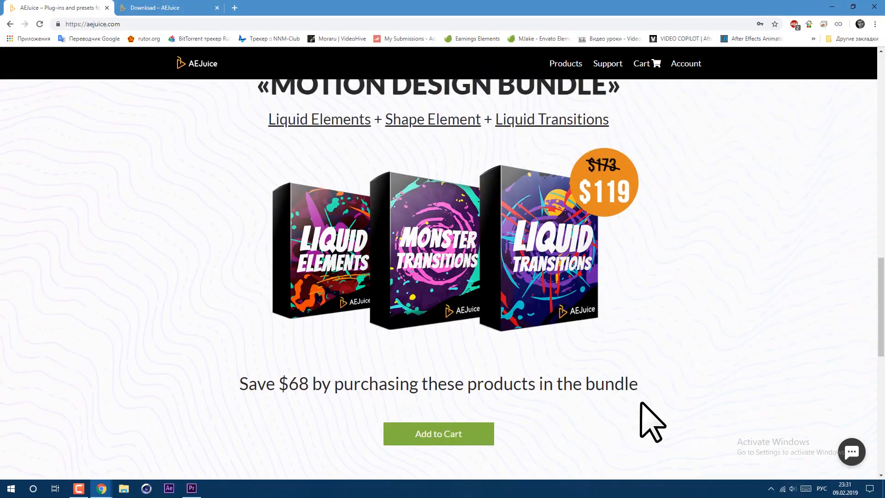
Step: Browse the AEJuice bundles, switch to the Download – AEJuice tab and choose Download for Mac
scroll(down, 3)
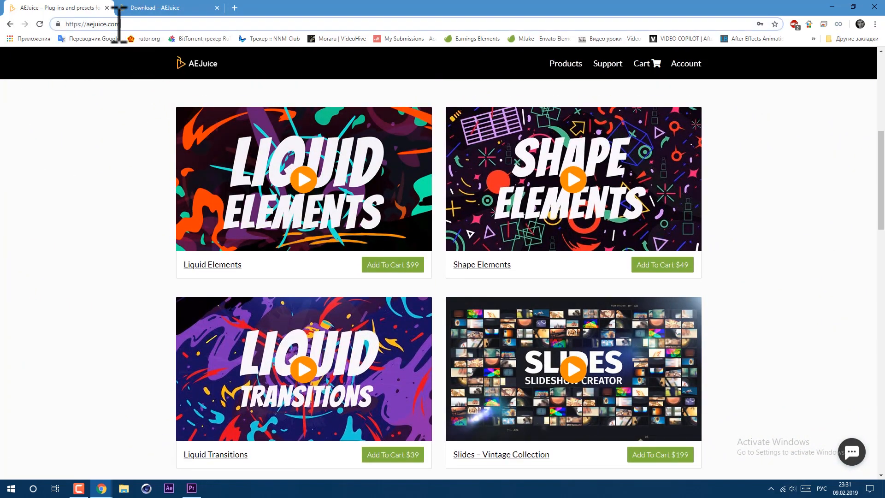
click(163, 8)
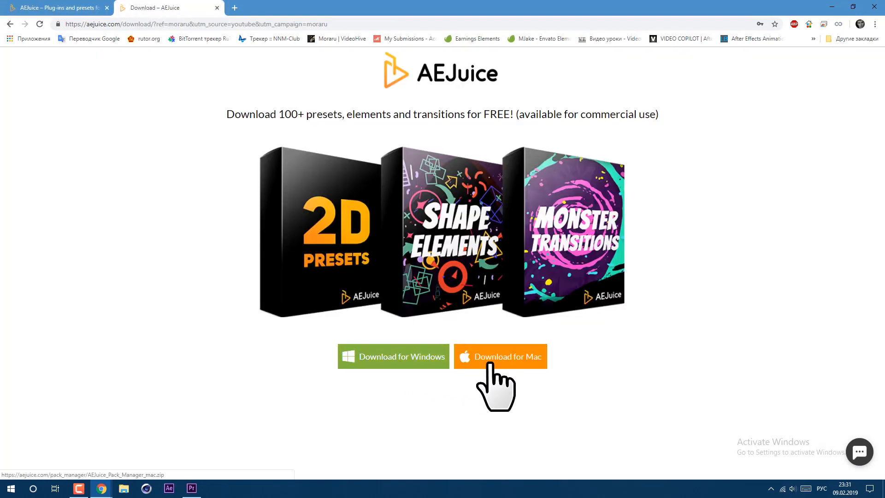
click(499, 356)
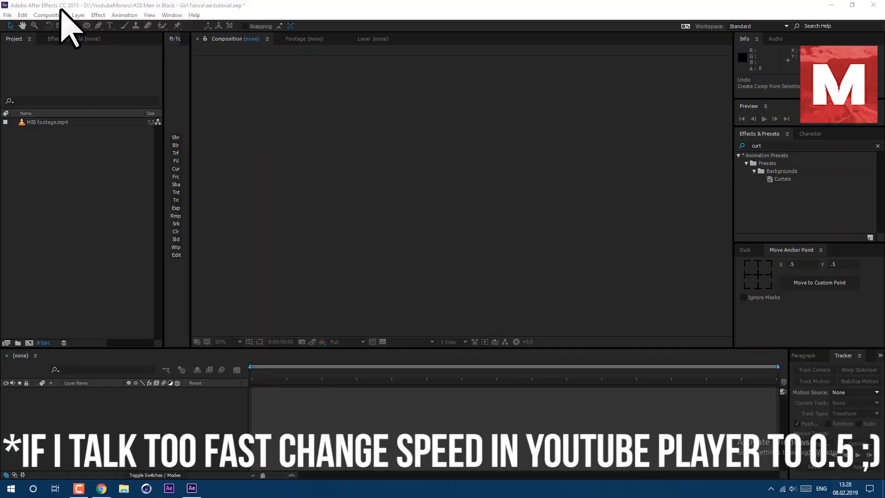
Step: Create a comp from MIB footage.mp4 and pre-compose it as 'tracking', moving all attributes
click(47, 122)
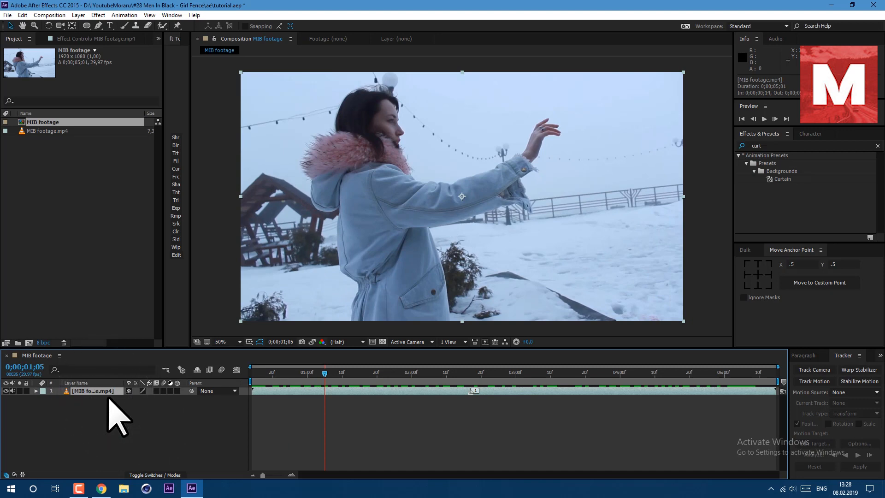
click(78, 15)
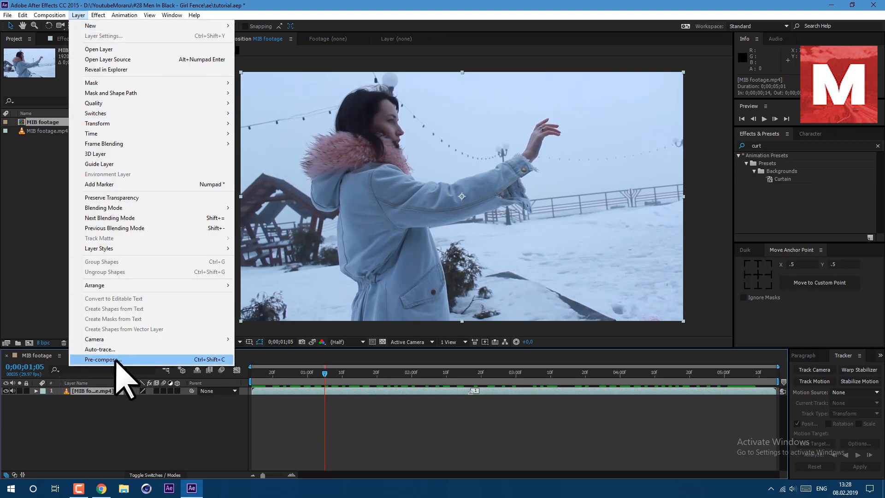
click(102, 360)
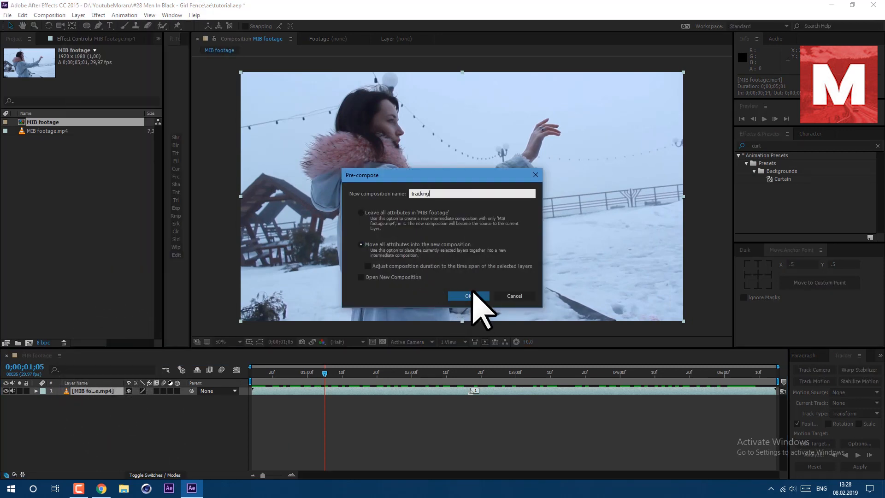
click(467, 296)
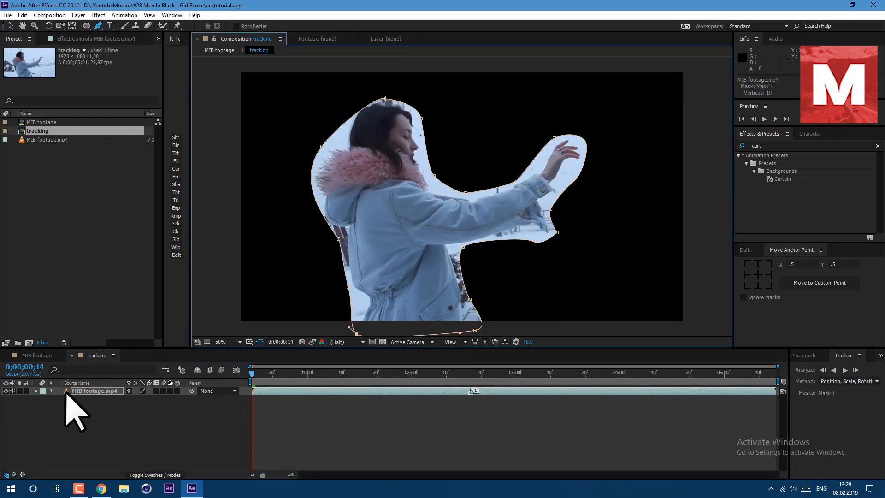
Step: Run Track Mask on Mask 1 around the woman and refine a mask vertex
click(35, 390)
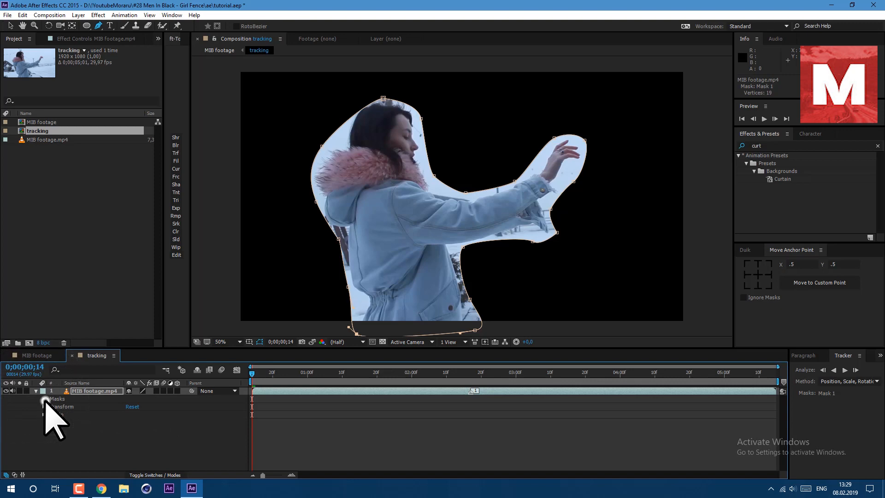
click(44, 398)
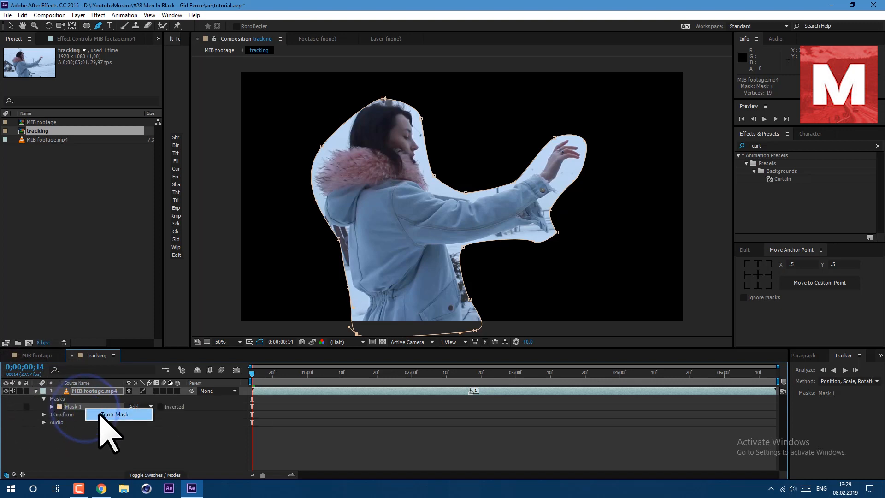
click(850, 381)
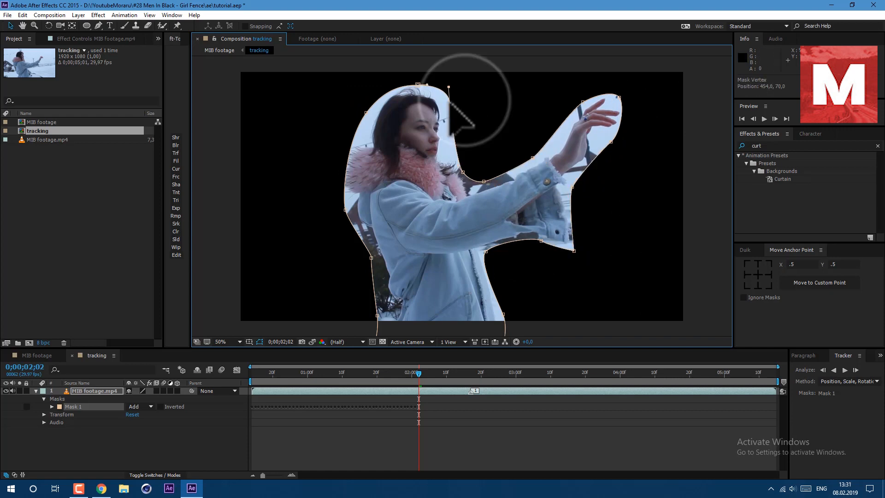
click(845, 370)
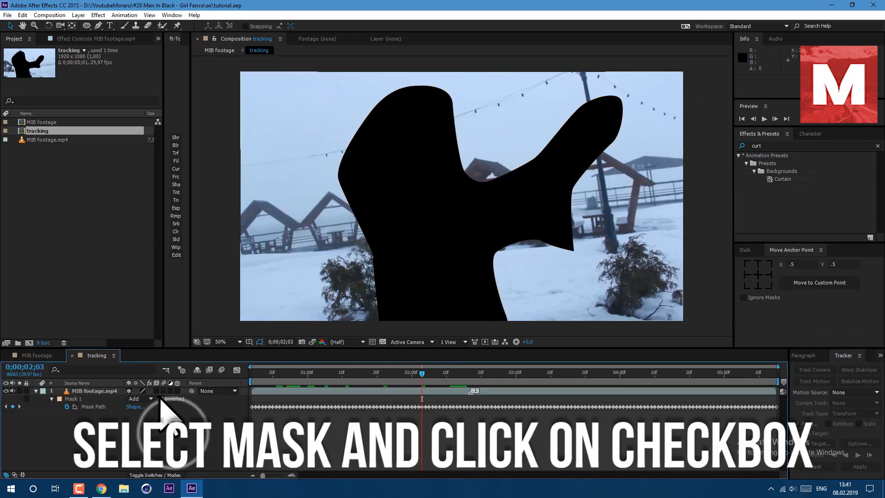
Step: Invert Mask 1, apply an S-curve Curves contrast boost, then add Sharpen
click(97, 15)
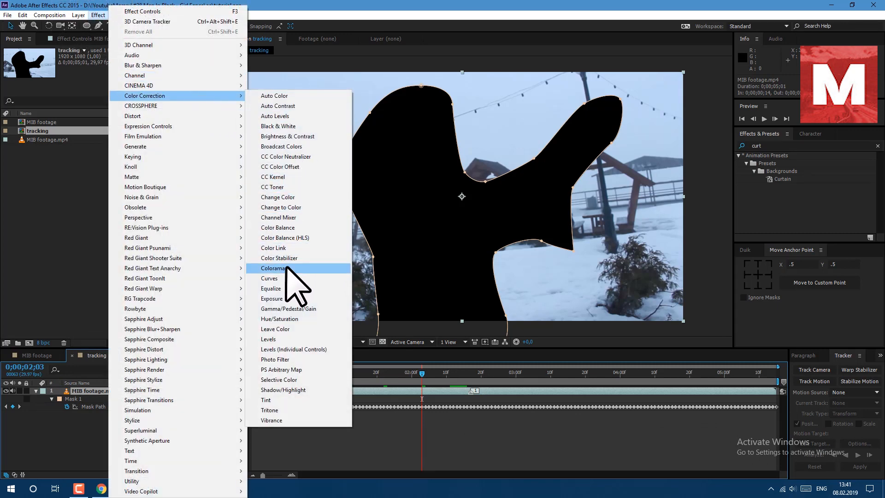
click(270, 278)
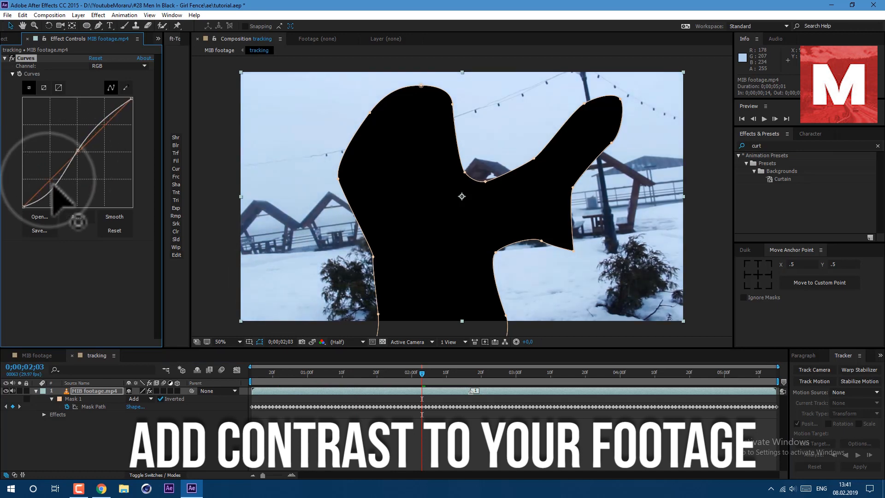
click(98, 15)
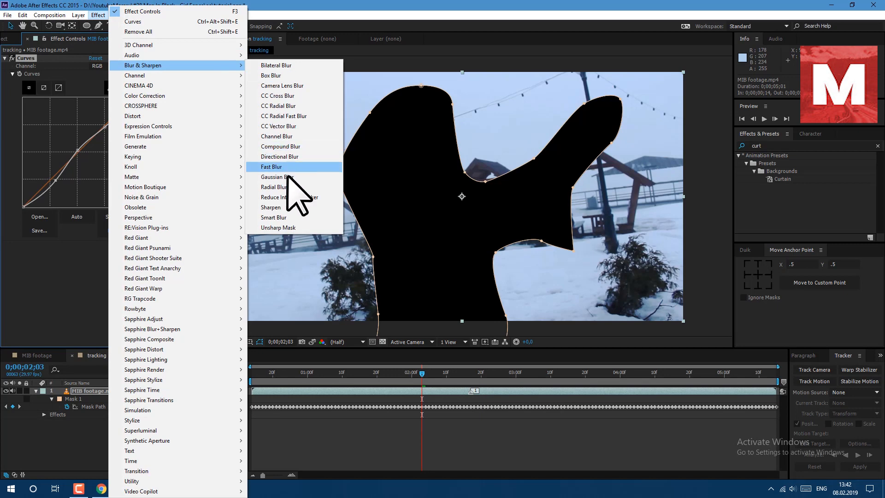
click(271, 207)
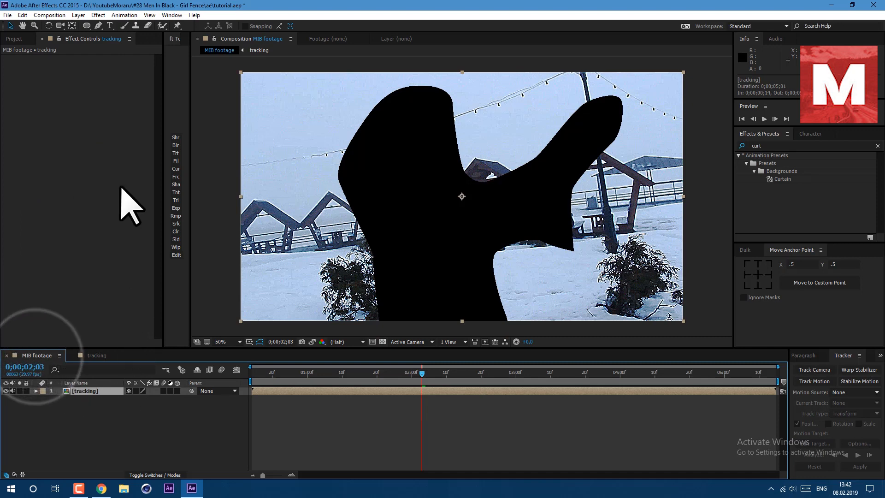
Step: Run Track Camera on MIB footage, then untick Mask 1 Inverted in the tracking comp
click(123, 15)
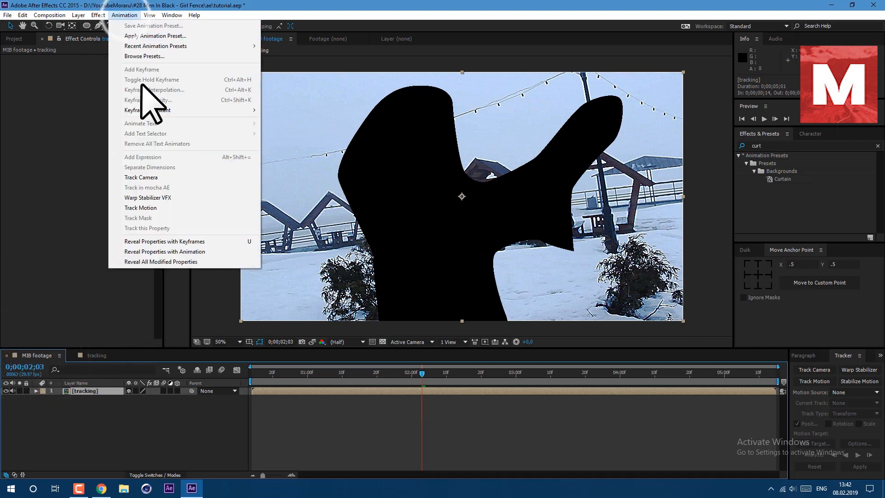
click(141, 177)
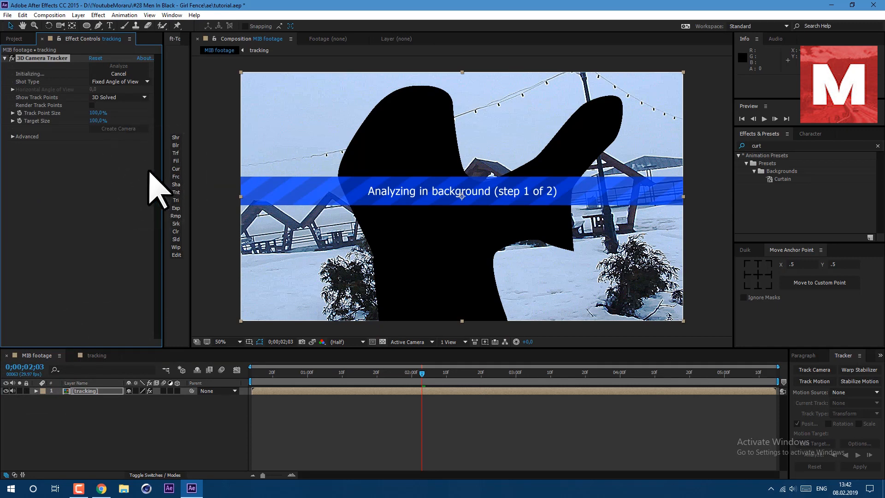
click(12, 136)
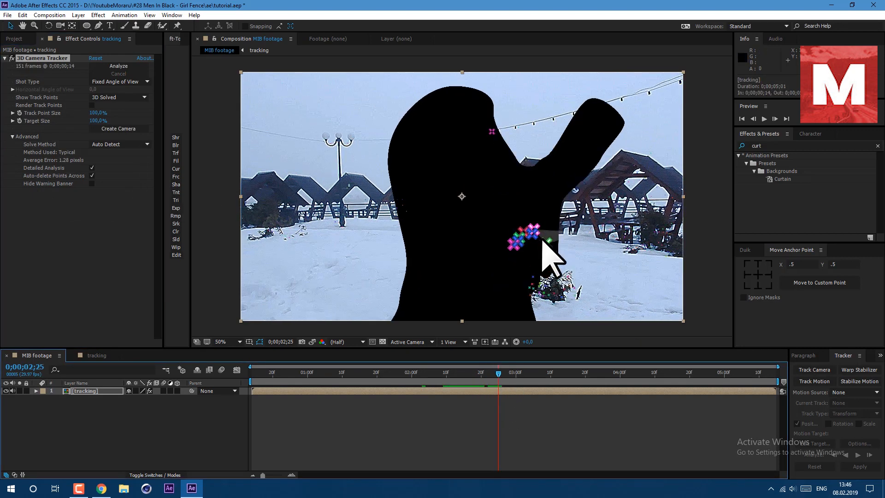
mouse_move(564, 226)
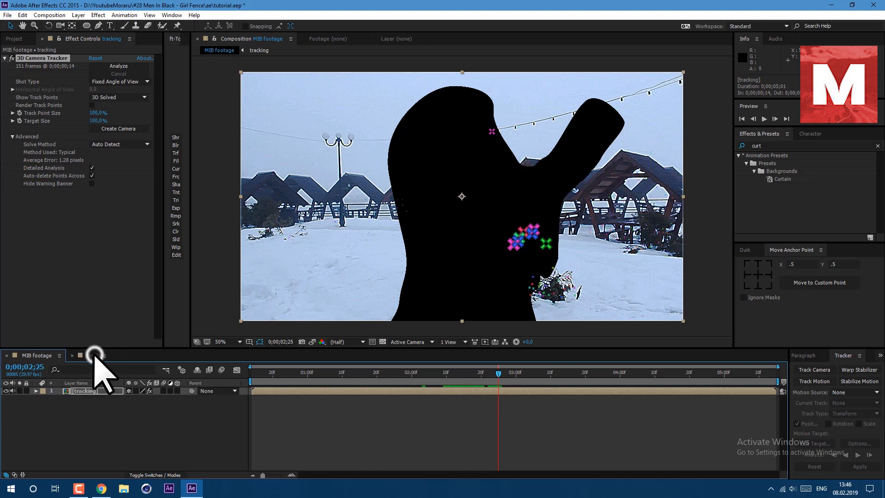
click(95, 355)
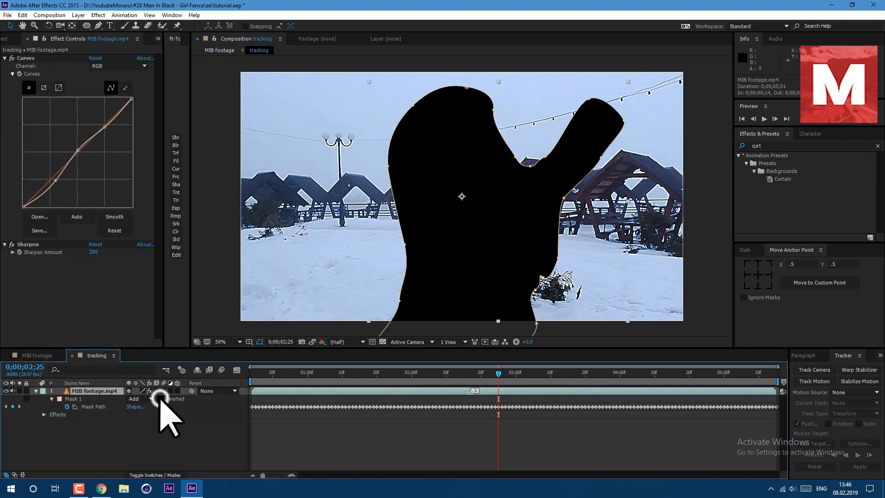
click(135, 399)
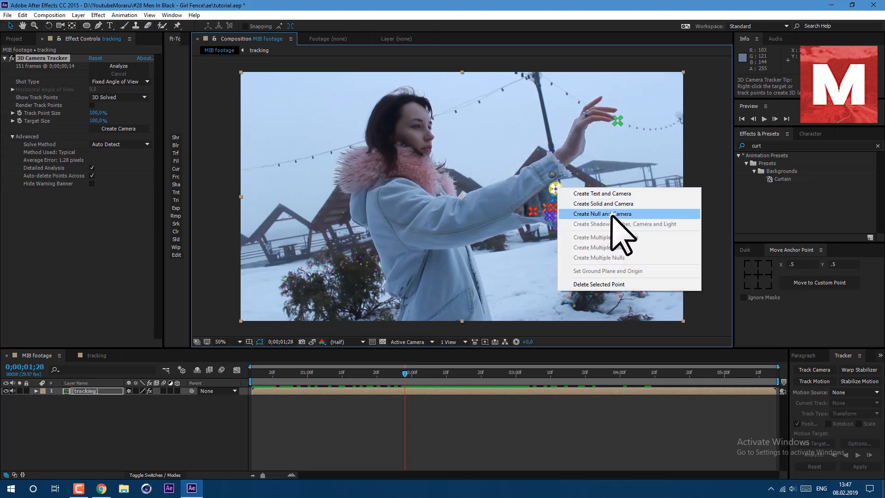
Step: Create a track null and camera, add a new solid and apply Element 3D
click(601, 213)
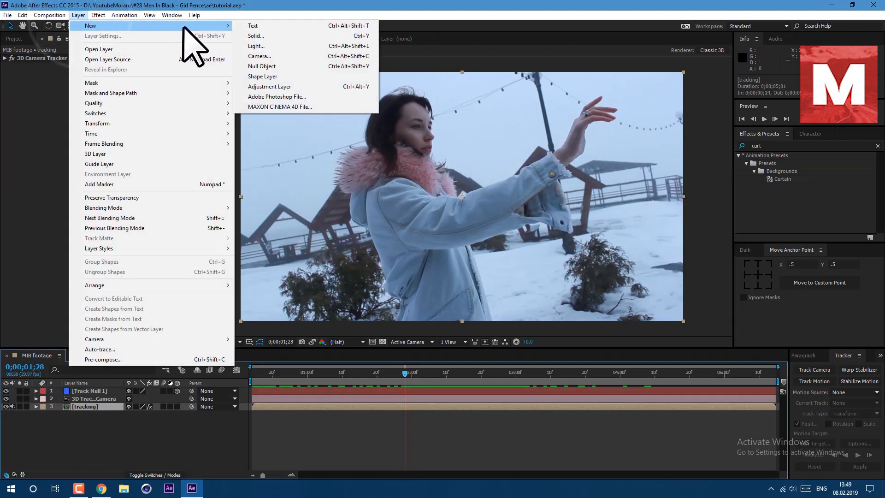
click(255, 35)
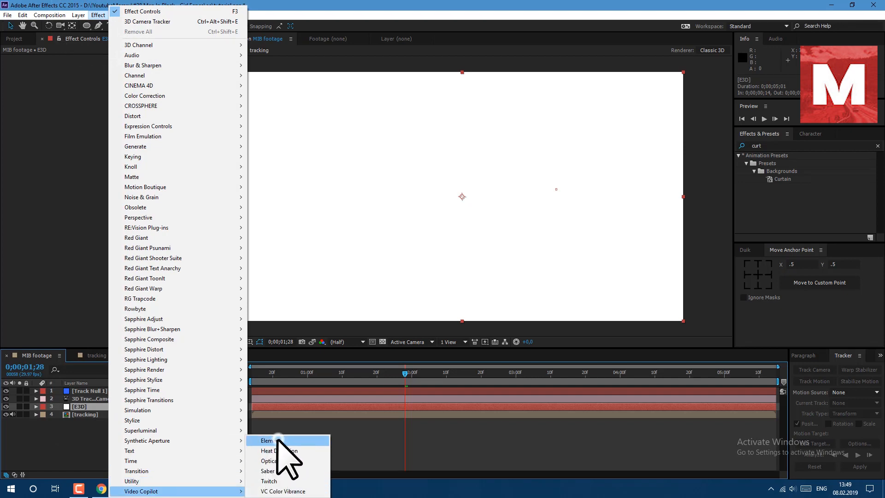
click(267, 441)
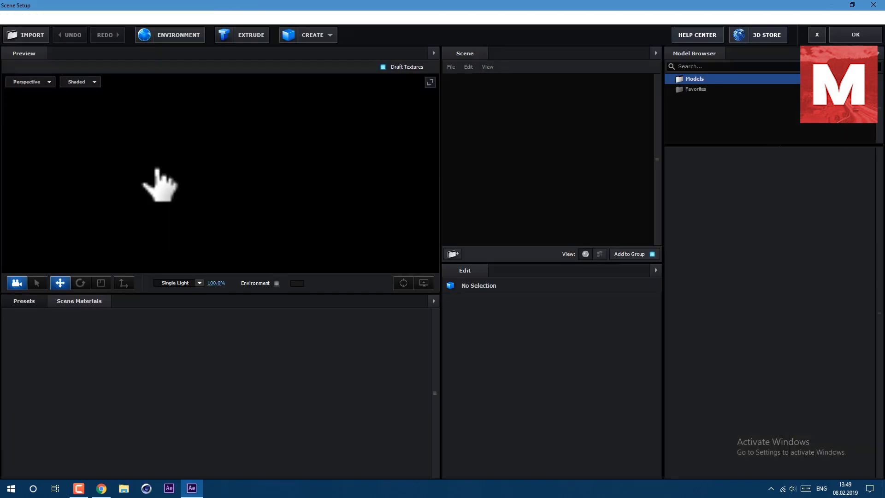
Step: Import fence material.obj in Element Scene Setup and expand the fence group
click(25, 34)
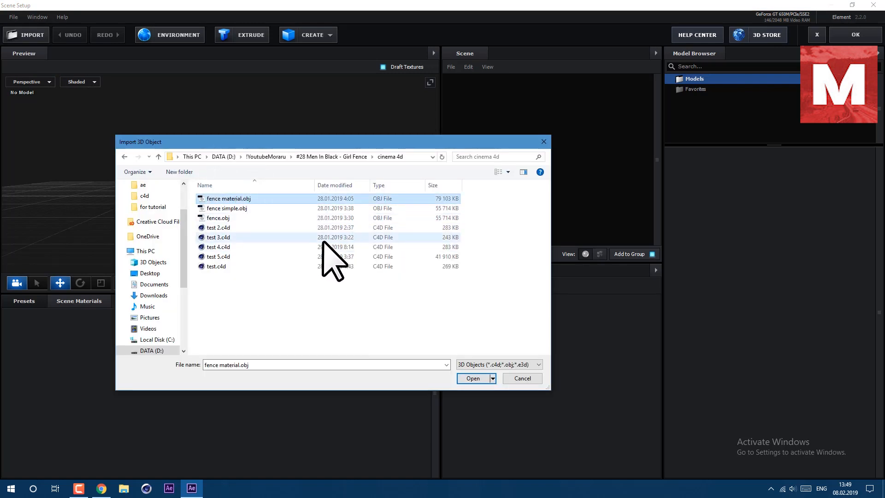
click(473, 378)
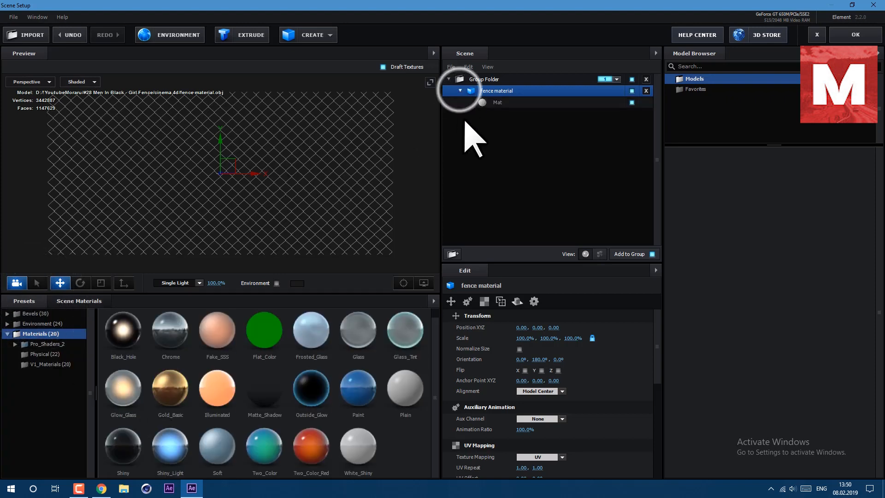
click(498, 102)
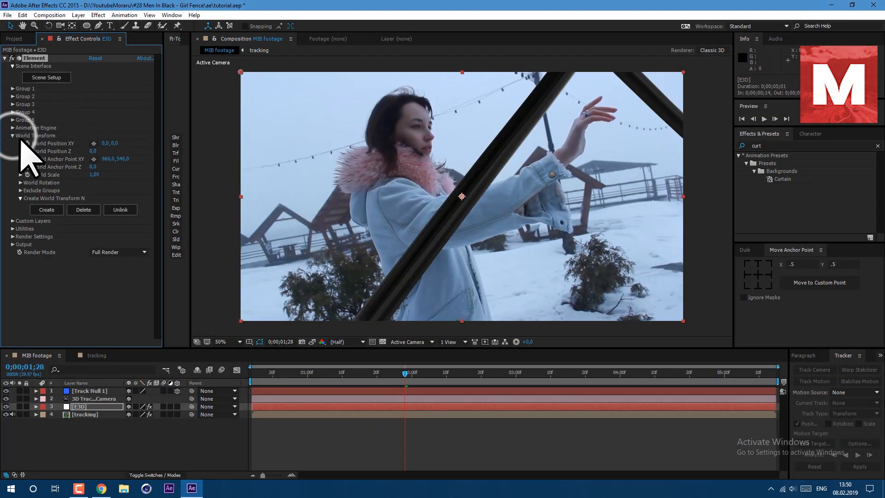
Step: Add a World Transform Null and reveal its and Track Null 1's Position values
click(46, 209)
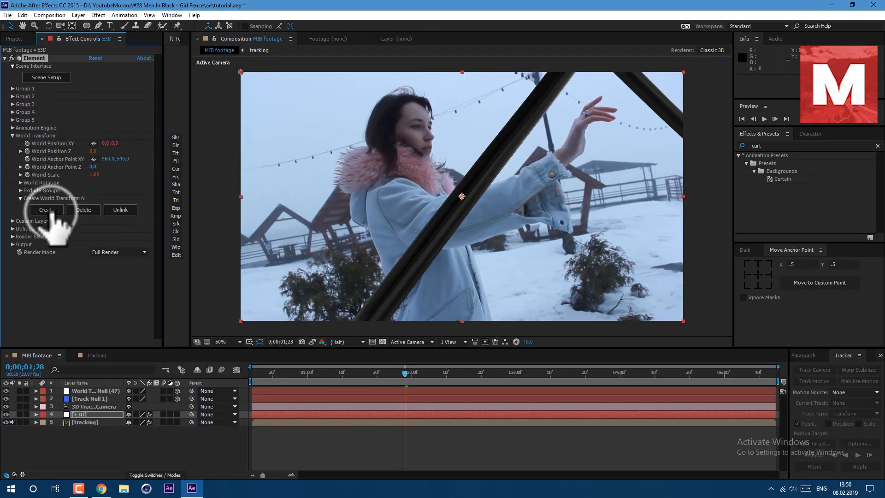
click(90, 398)
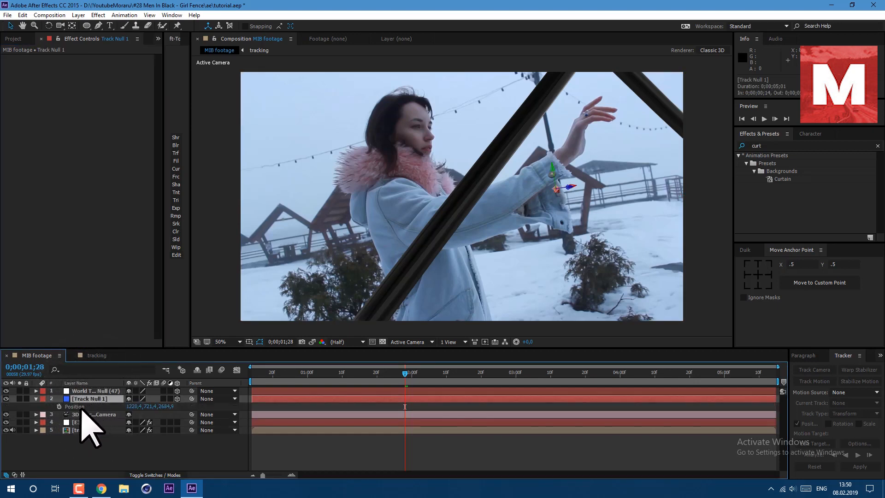
click(95, 391)
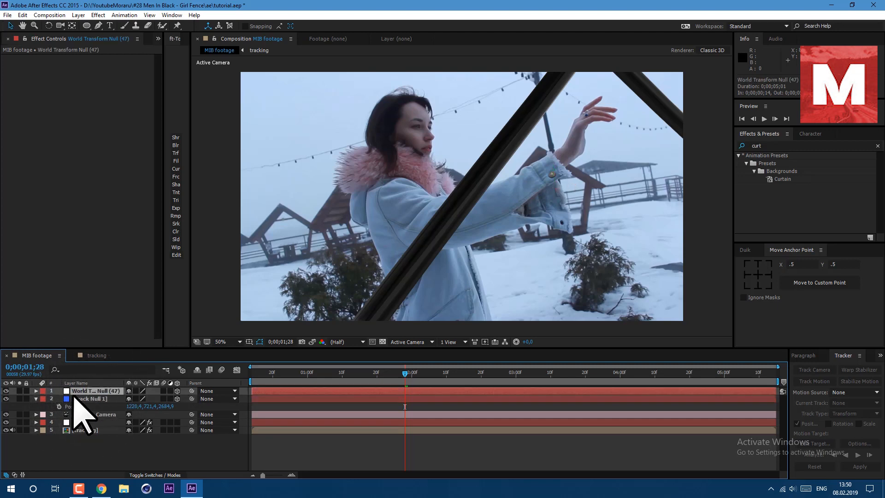
click(35, 390)
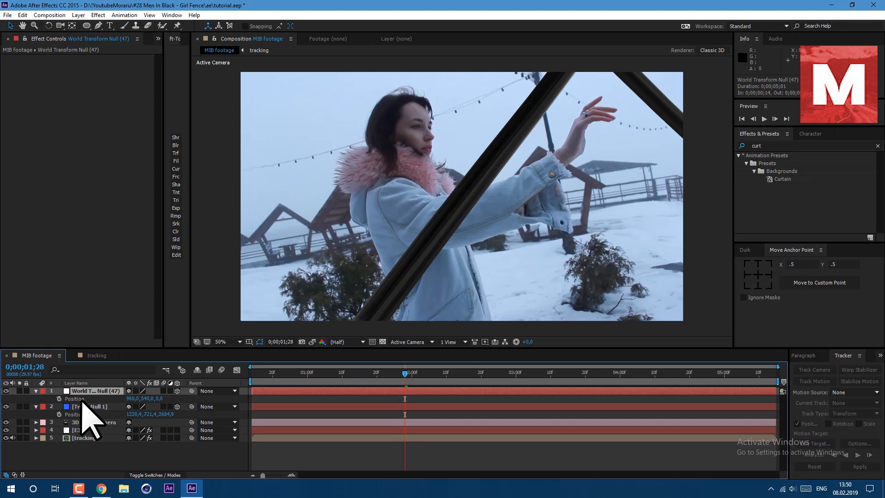
click(93, 390)
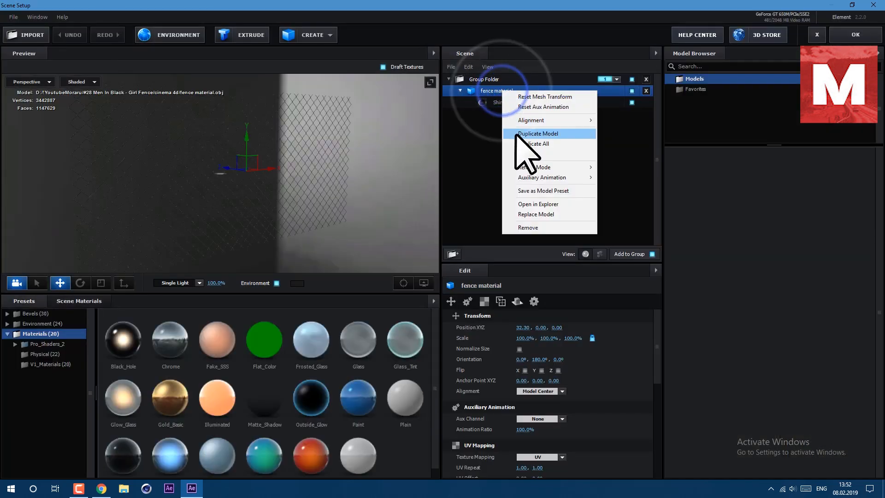
Step: Duplicate the fence material model and drag the copy's Position Y to about 48
click(537, 134)
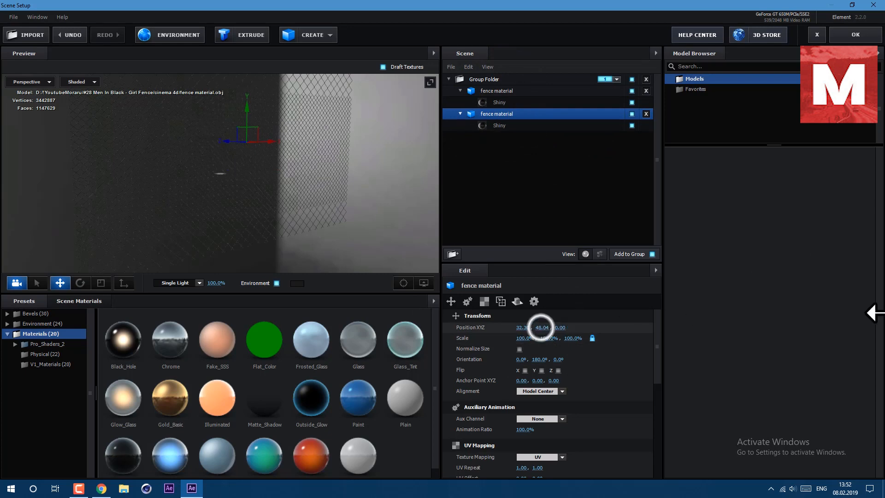
drag(542, 327, 536, 339)
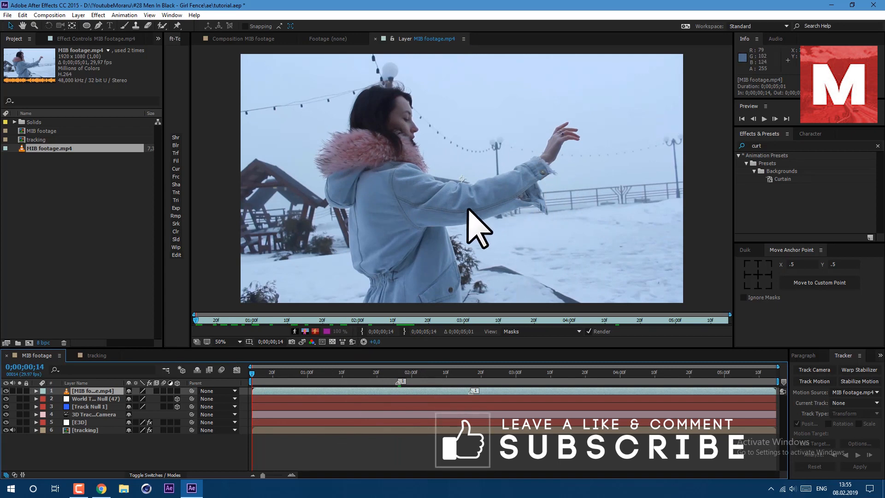
mouse_move(160, 27)
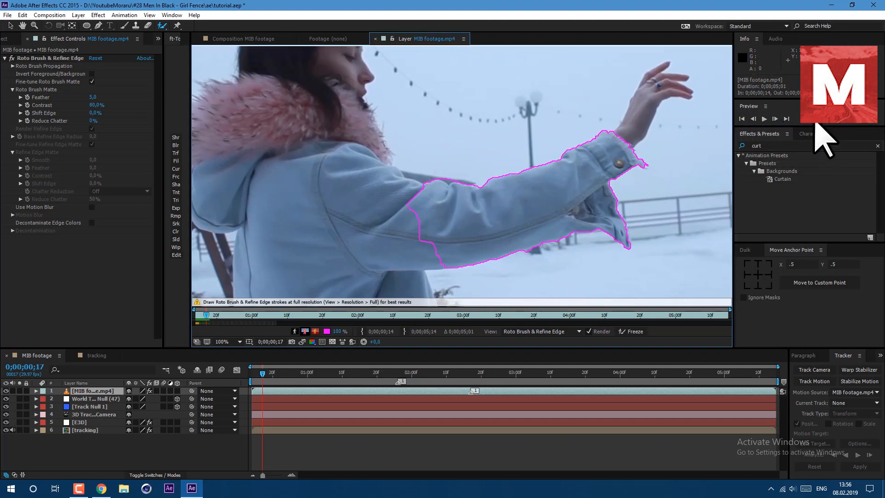
Step: Paint Roto Brush strokes over the raised arm and hand, stepping through frames to check
click(764, 118)
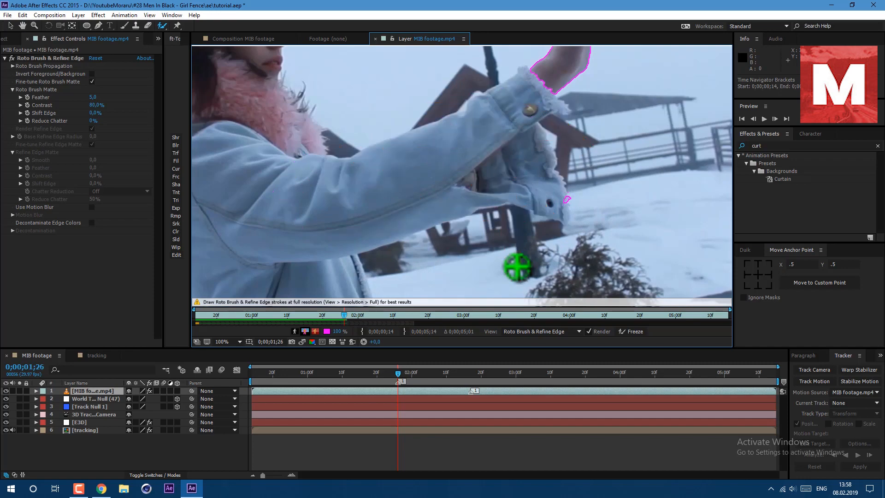
click(775, 119)
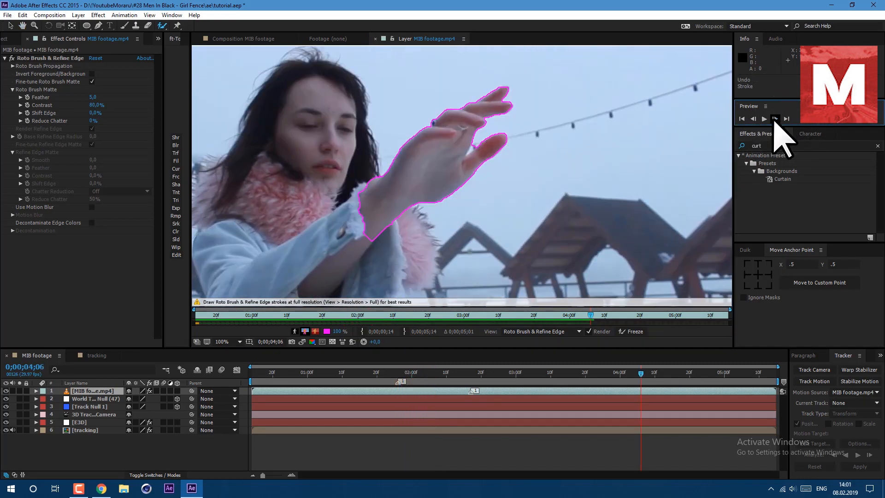
click(764, 118)
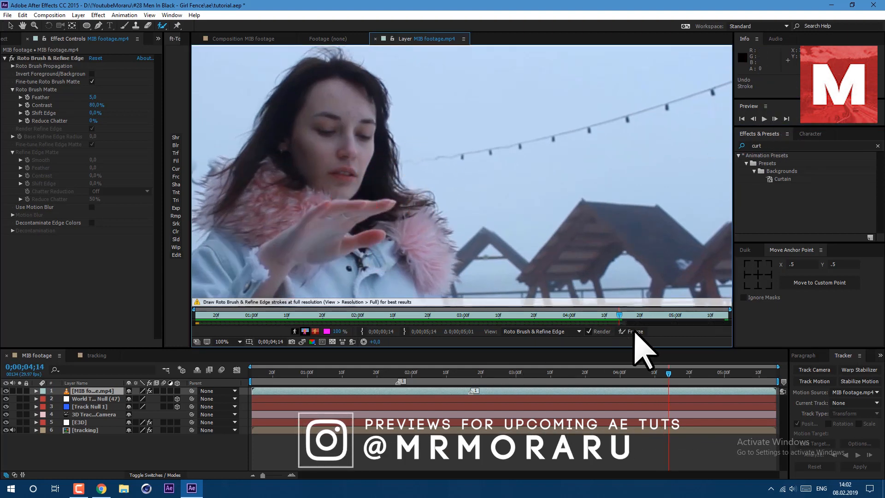
click(632, 332)
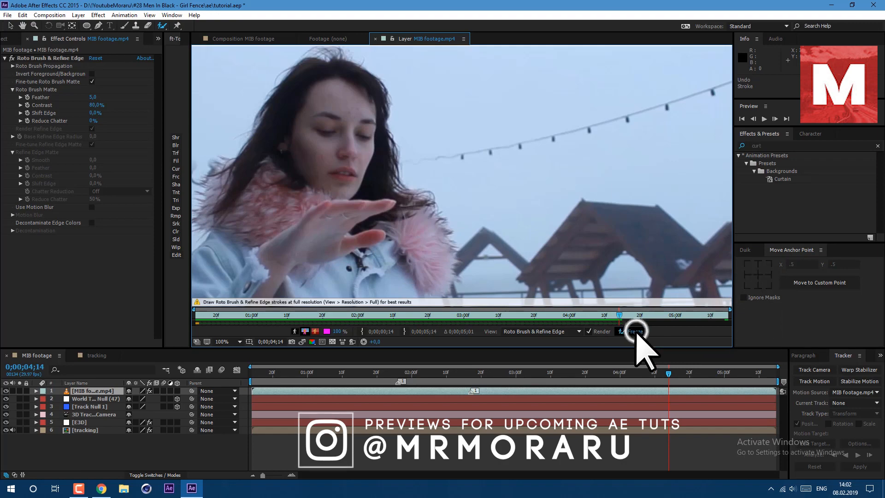
Step: Freeze the roto matte, set Feather to 10, and pre-compose the footage with all attributes
click(634, 332)
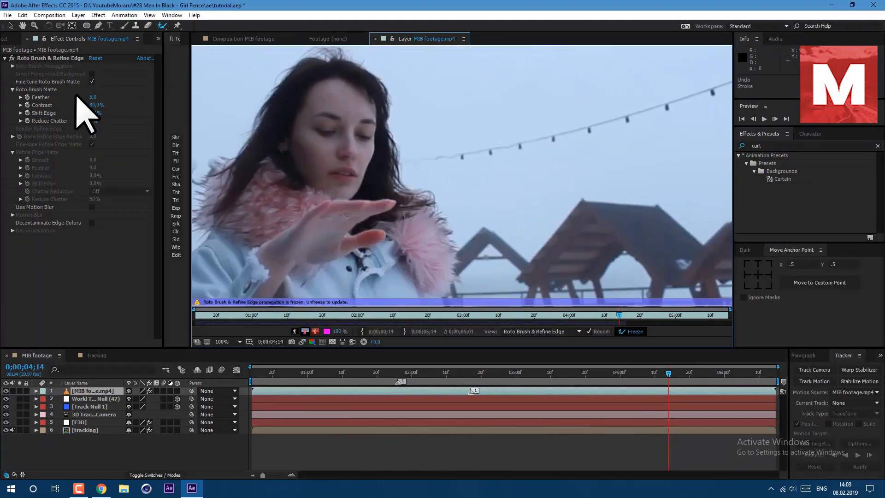
click(93, 98)
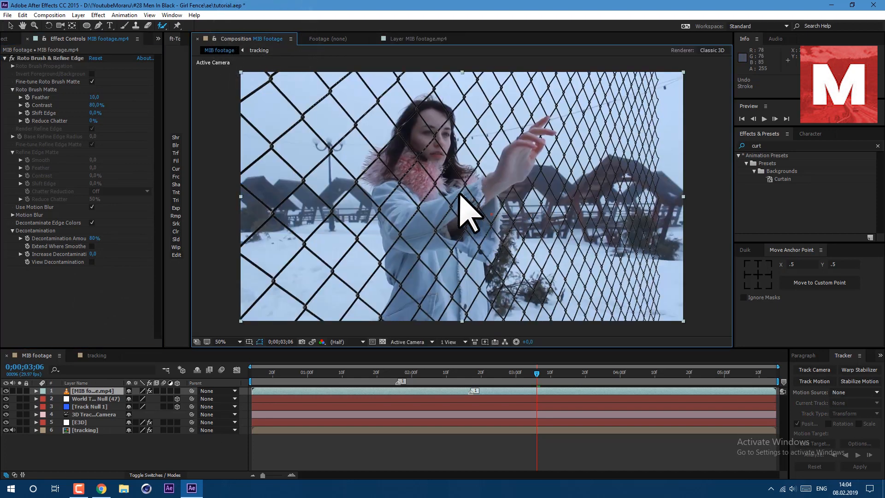
click(78, 15)
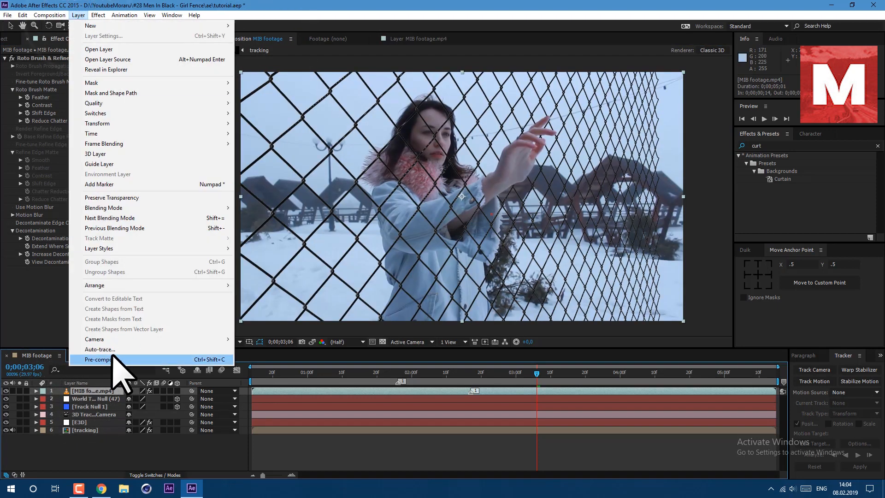
click(103, 359)
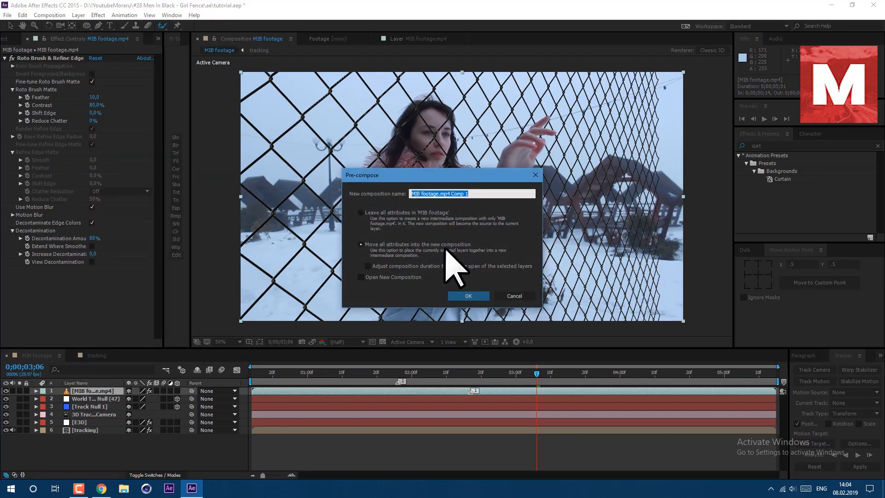
click(467, 296)
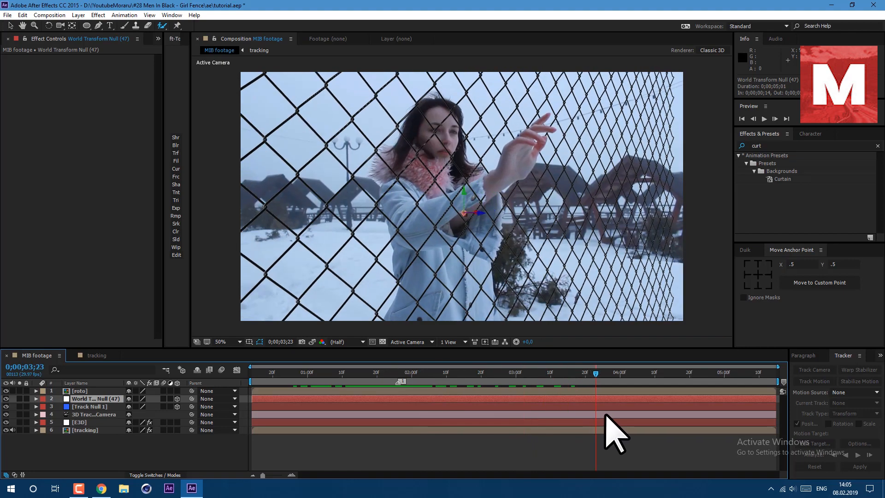
Step: Create the 'ripple' solid and keyframe Ripple's centre on the hand at several moments
click(78, 14)
text(ripple)
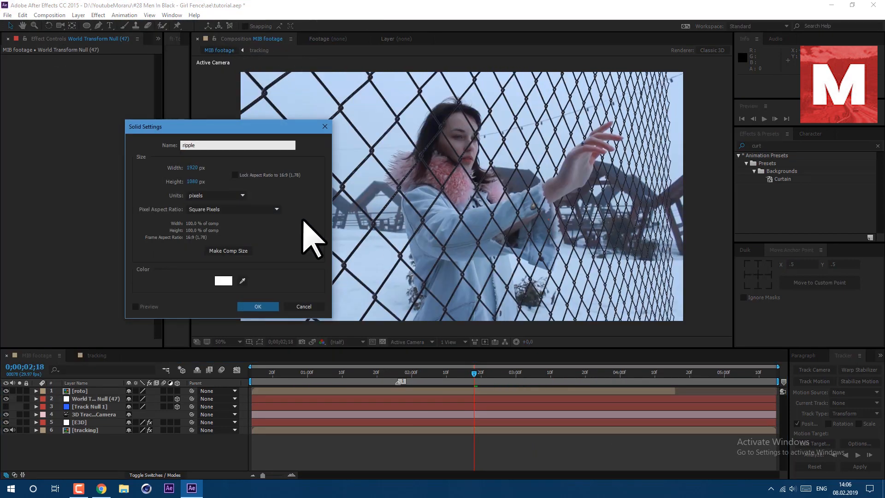
click(257, 307)
text(ripple)
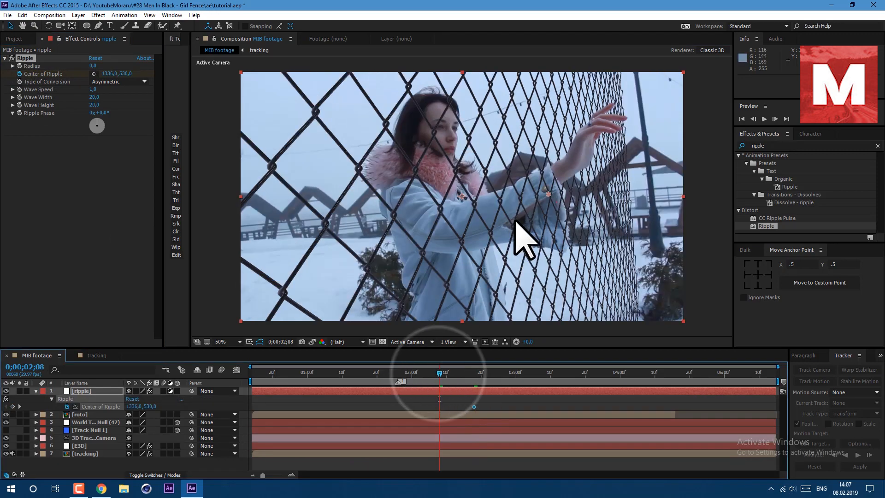
click(353, 372)
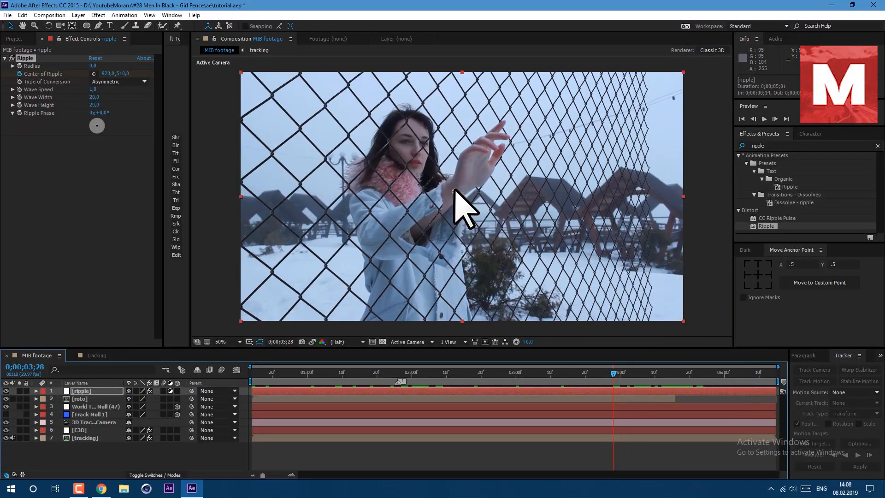
drag(612, 373, 596, 372)
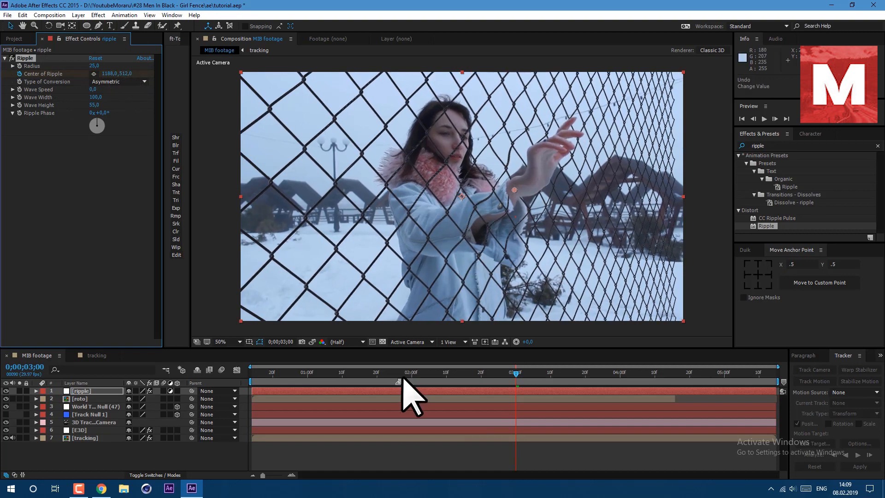
drag(514, 382, 429, 382)
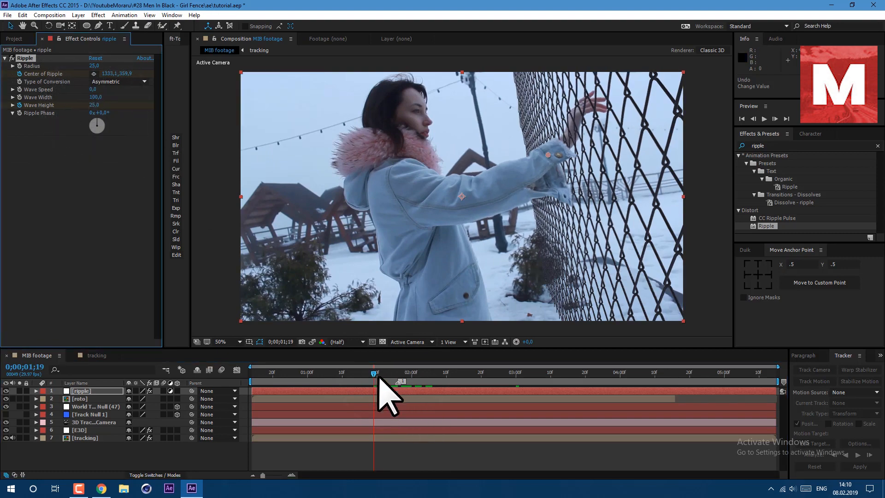
drag(375, 373, 279, 373)
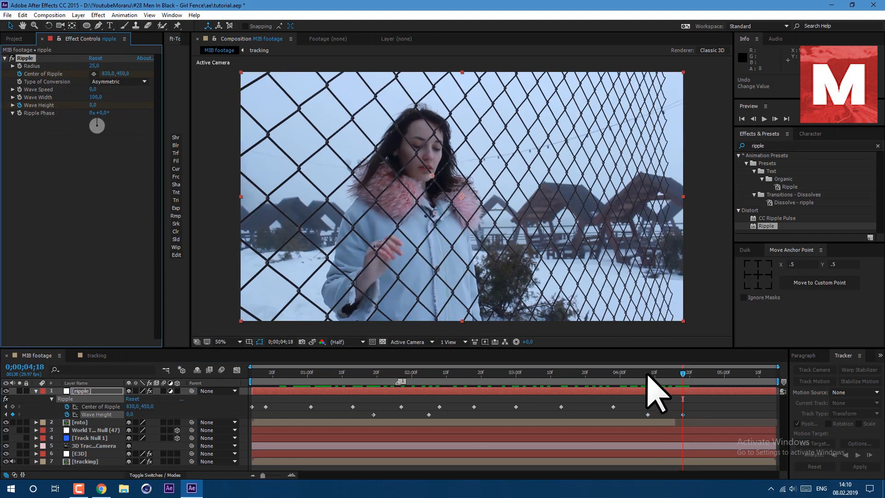
drag(683, 390, 669, 389)
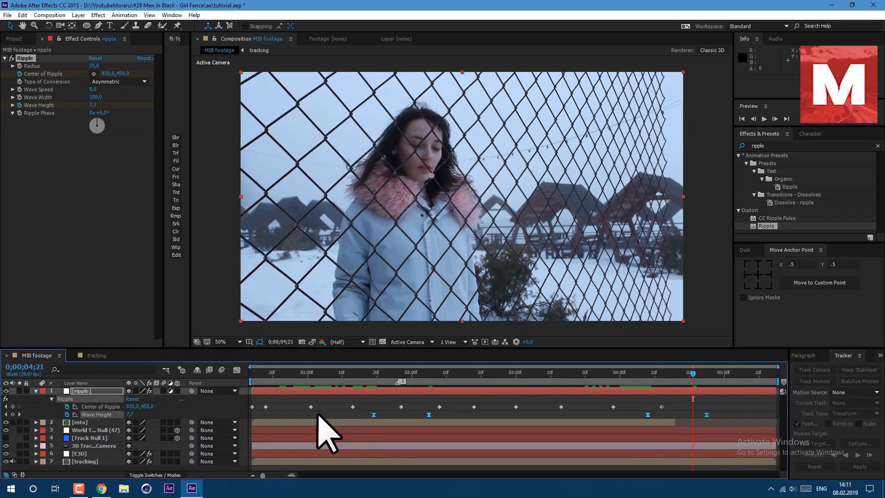
click(425, 372)
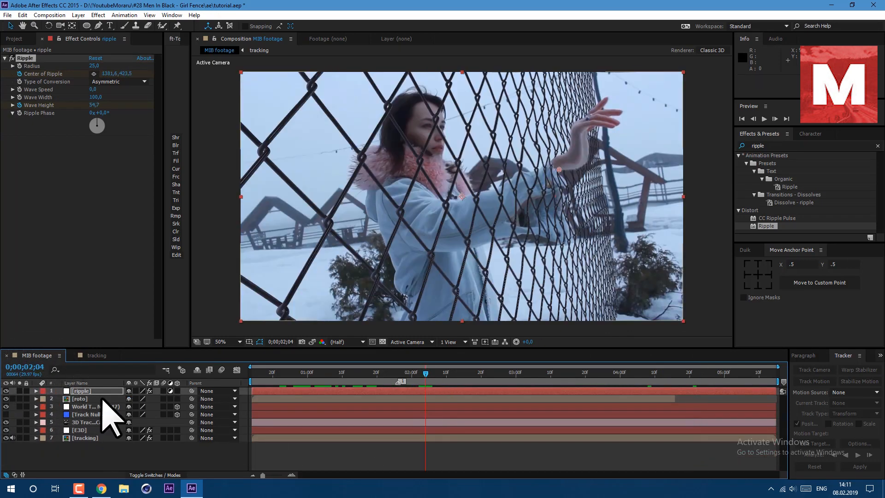
Step: Create a new solid named 'chromatic ab' and make it a 3D layer
click(78, 15)
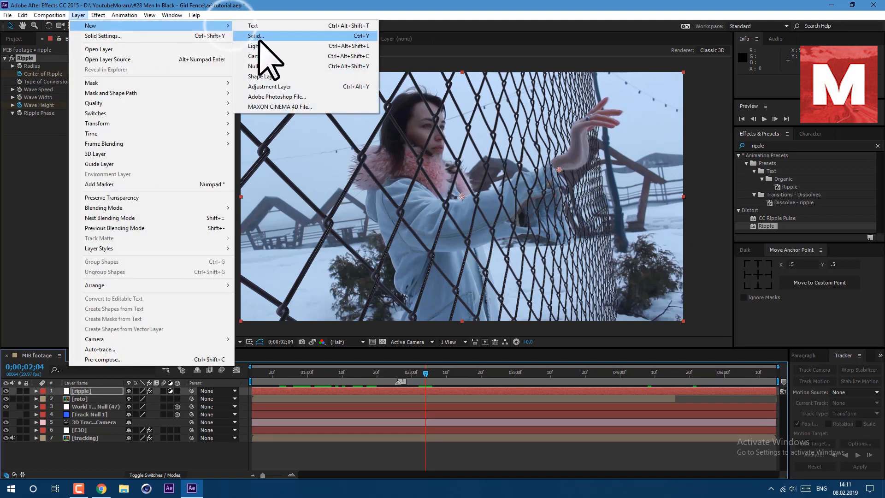
click(255, 36)
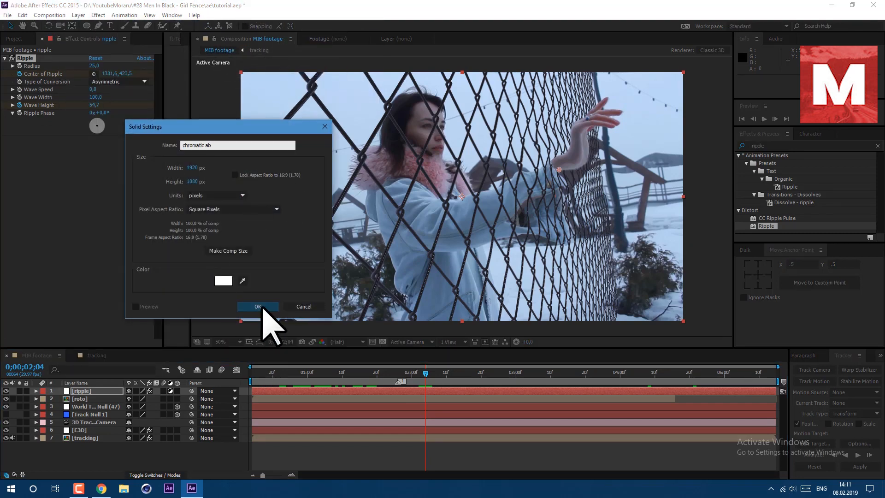
click(257, 307)
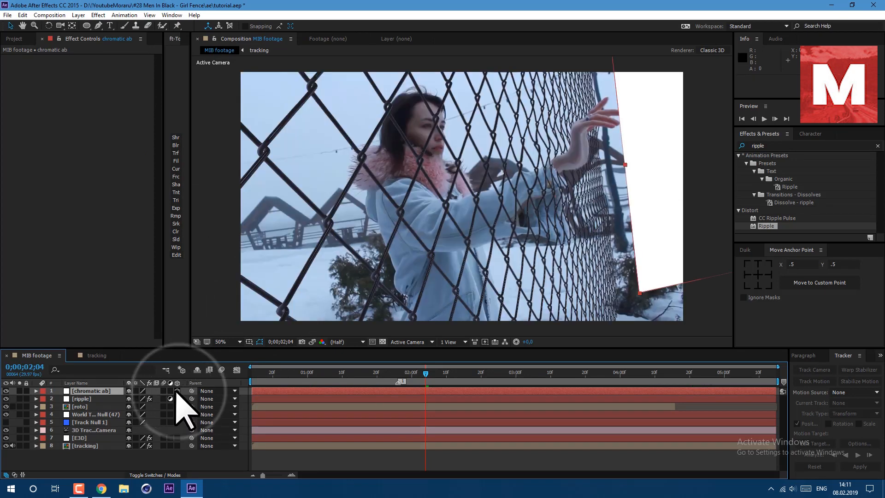
click(99, 414)
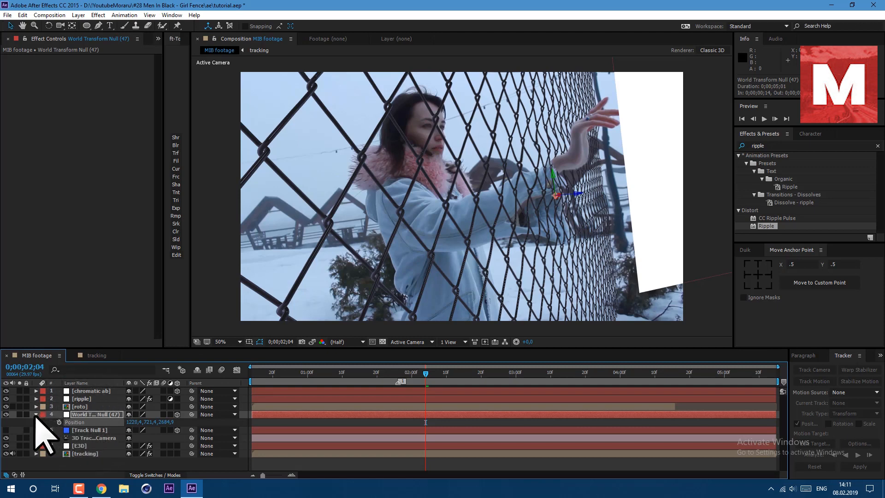
Step: Pick red and blue Tint colours and change the chromatic ab blend mode
click(90, 391)
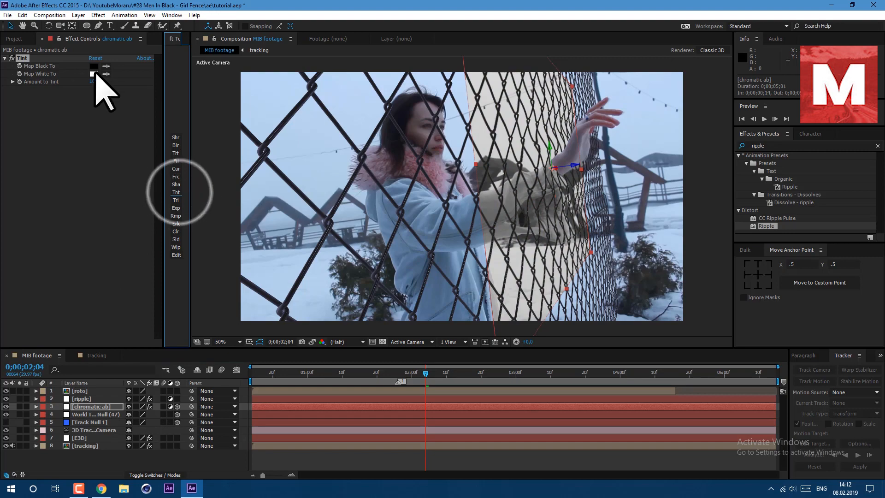
click(94, 74)
text(embos)
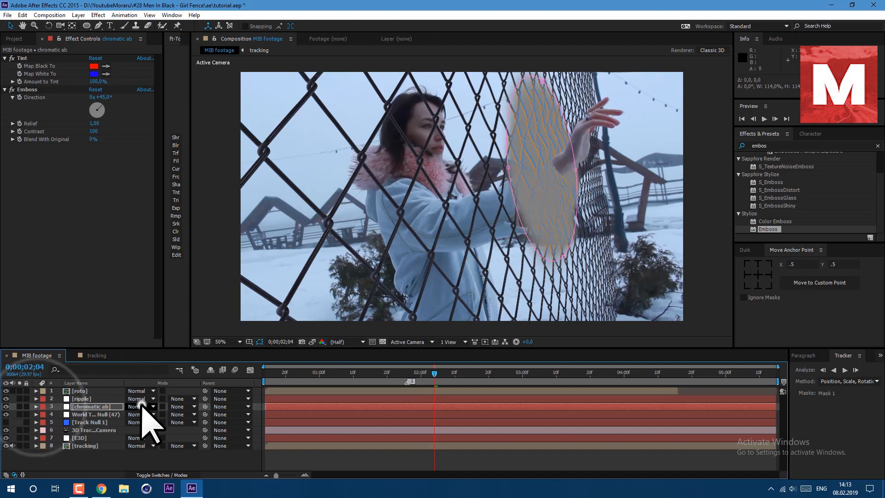
click(140, 407)
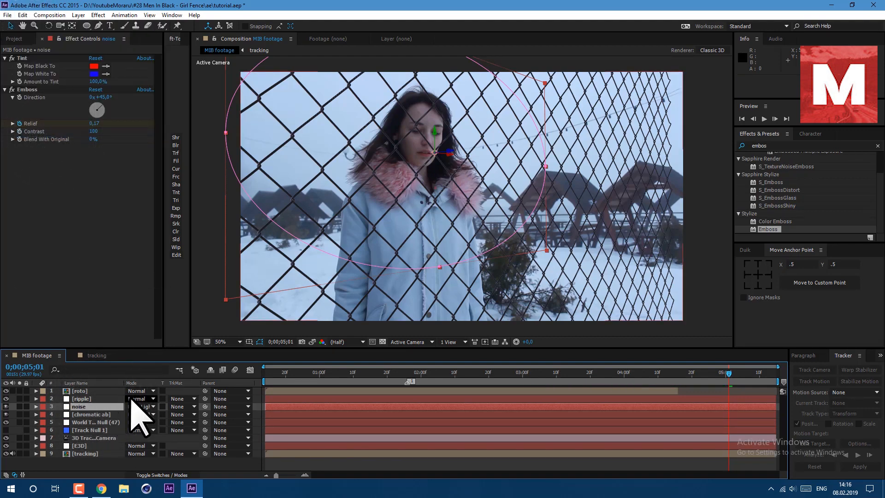
Step: Change the noise layer's blend mode and apply the Curtain animation preset
click(141, 407)
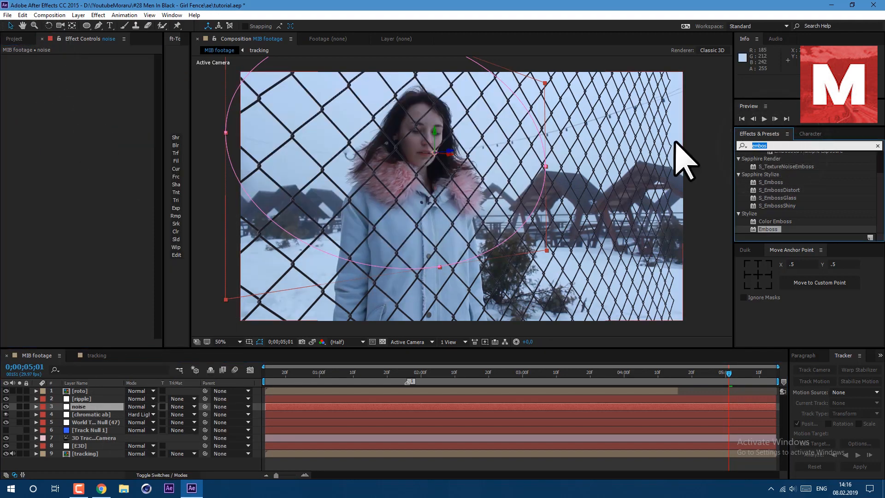
text(curtai)
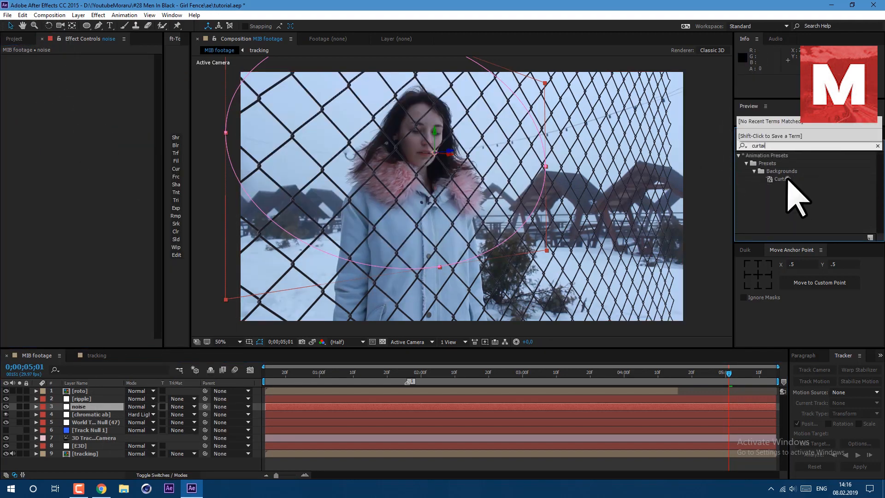
double_click(784, 179)
text(transf)
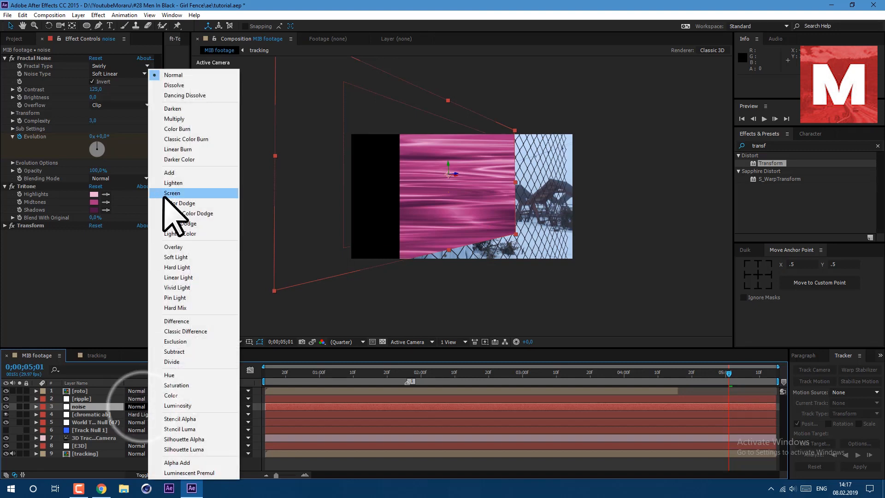
click(172, 193)
text(motion tile)
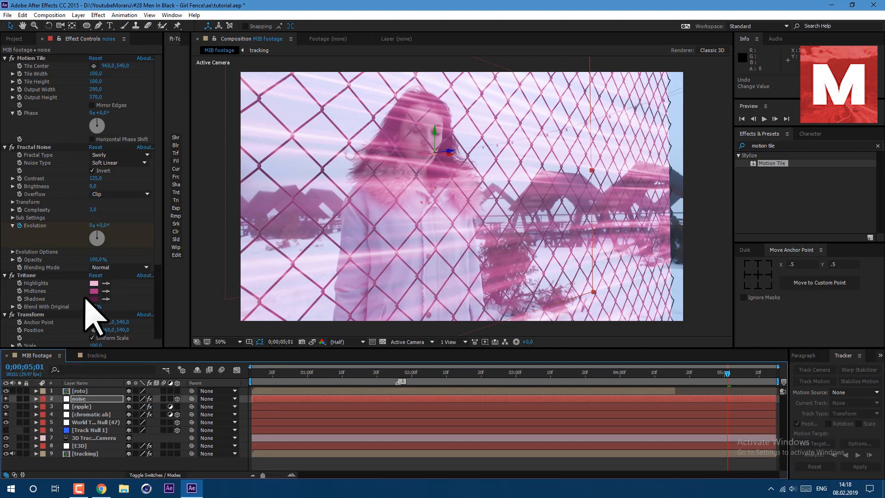
Step: Set the Tritone midtones to blue and darken the noise layer with Curves
click(95, 291)
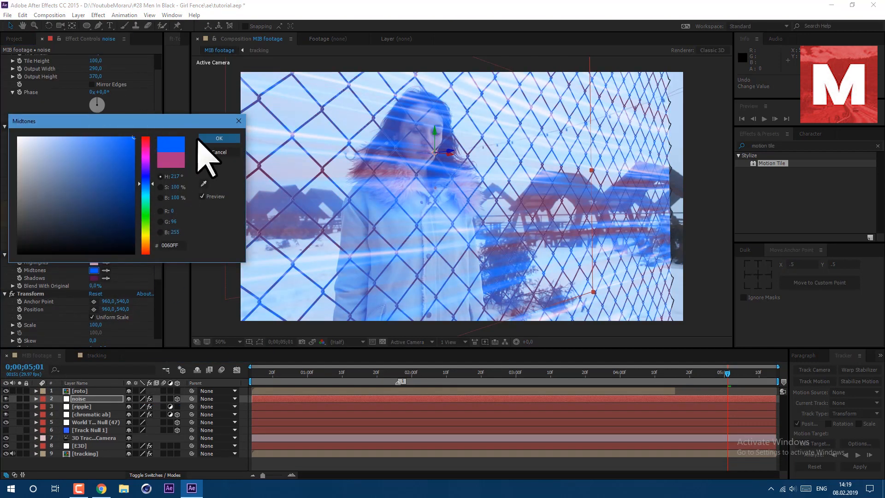
click(219, 138)
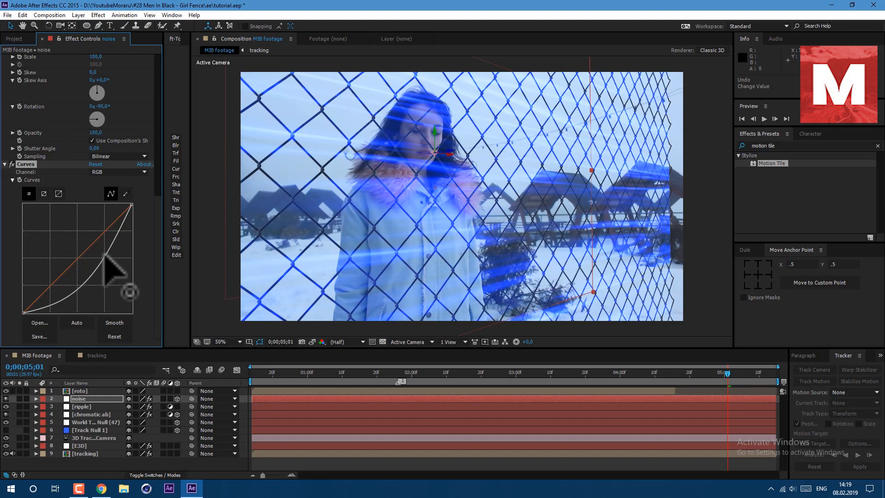
drag(116, 271, 101, 248)
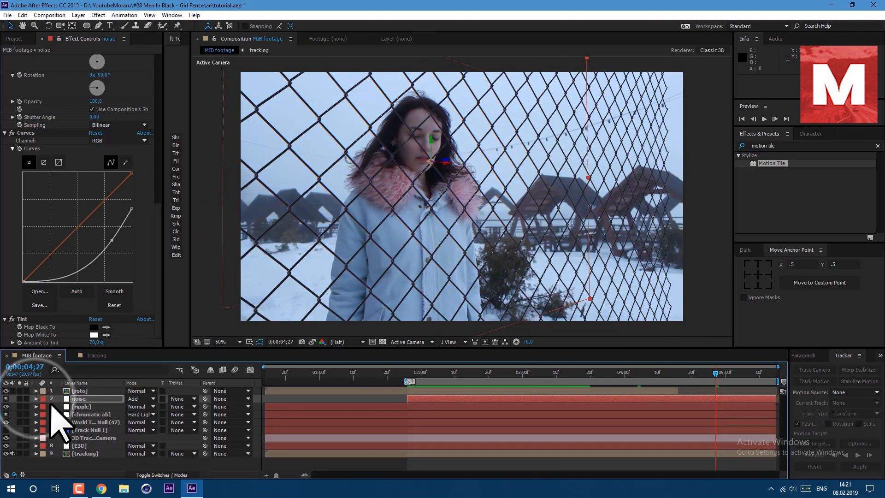
Step: Create a white solid named 'transition'
click(78, 14)
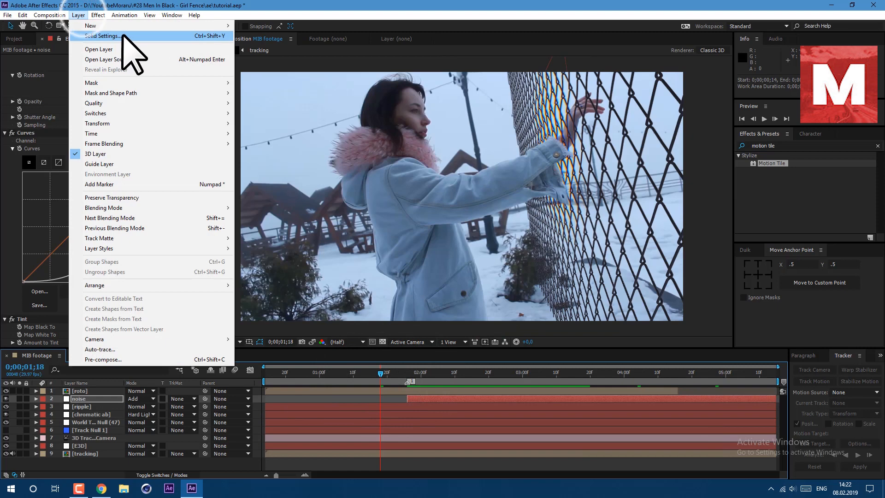
click(103, 36)
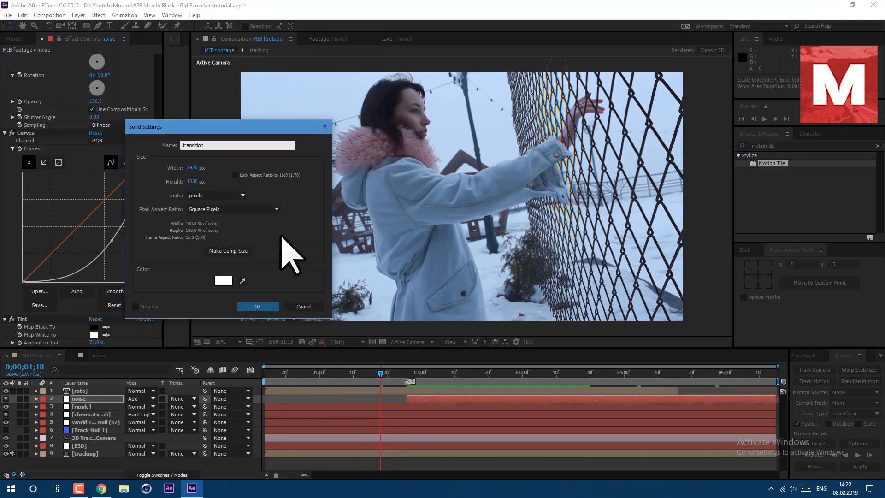
click(257, 307)
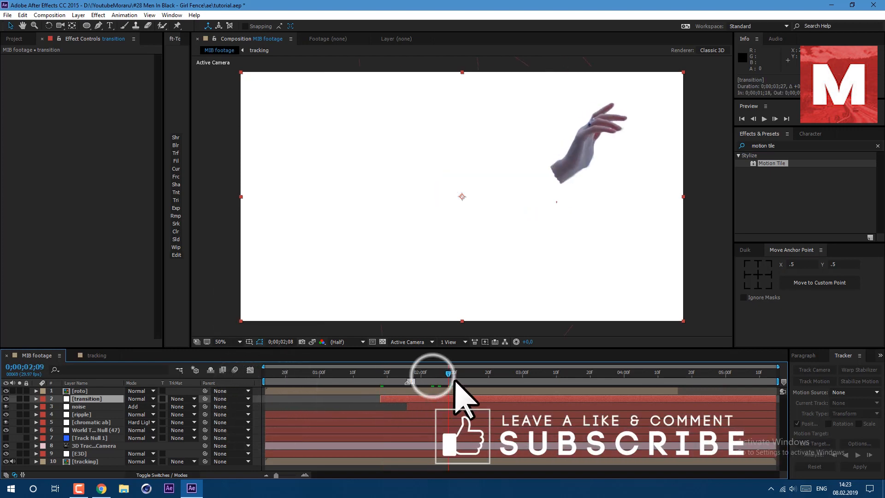
Step: Exaggerate Optics Compensation field of view and shift its view centre sideways
drag(448, 372, 498, 372)
text(optics)
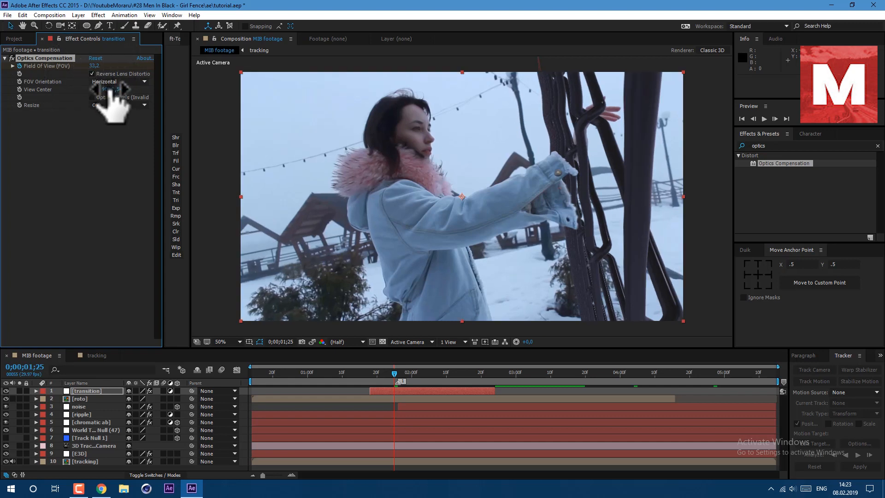
drag(93, 65, 146, 65)
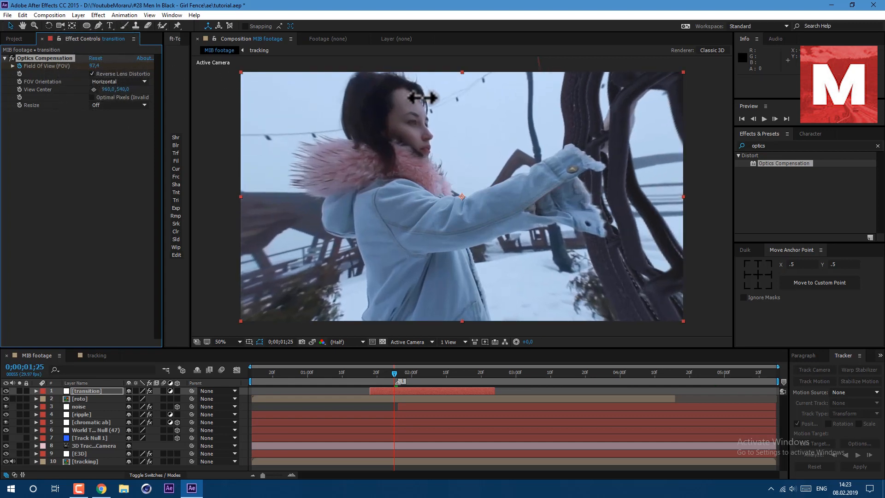
drag(116, 89, 130, 89)
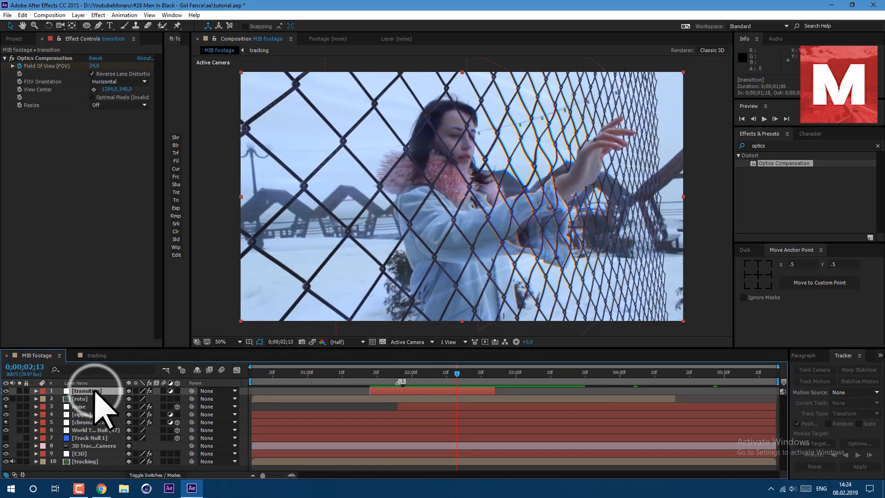
Step: Duplicate the transition layer and copy Tint and Emboss from the chromatic ab layer
click(22, 15)
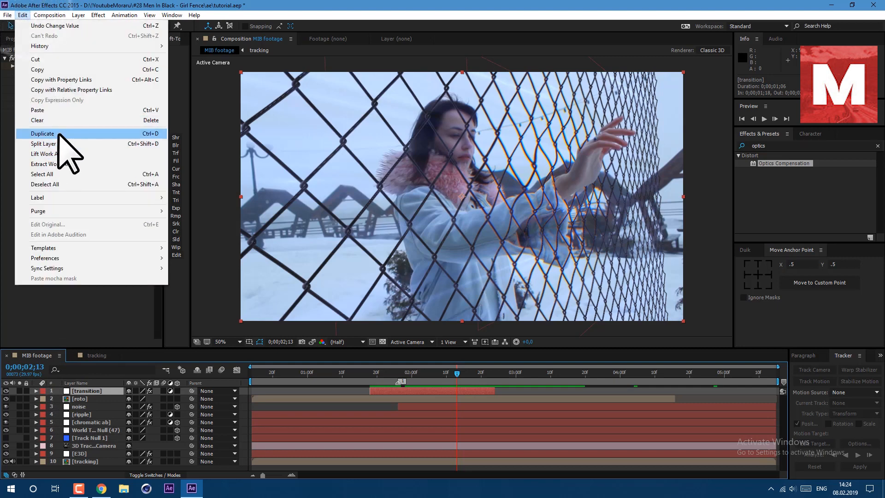
click(43, 133)
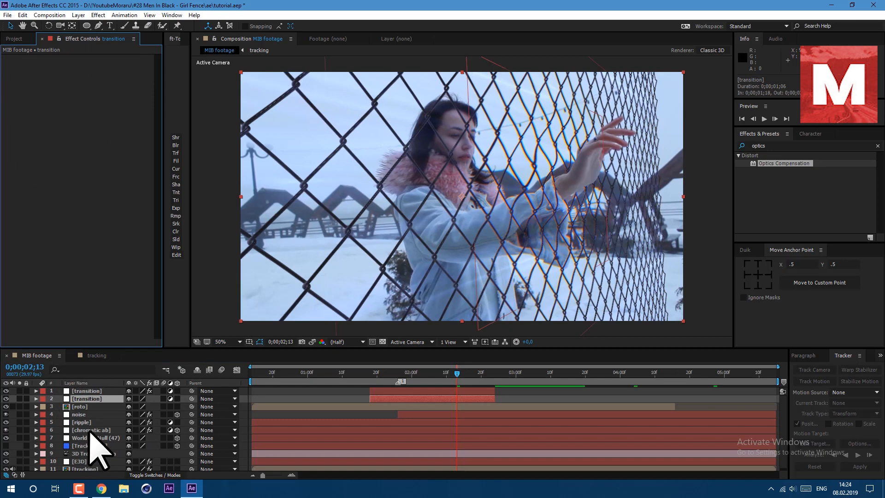
click(90, 429)
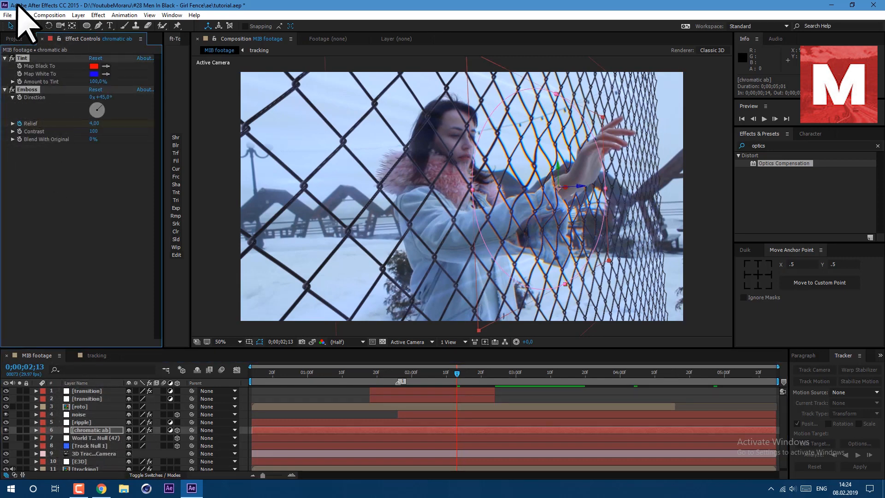
click(86, 398)
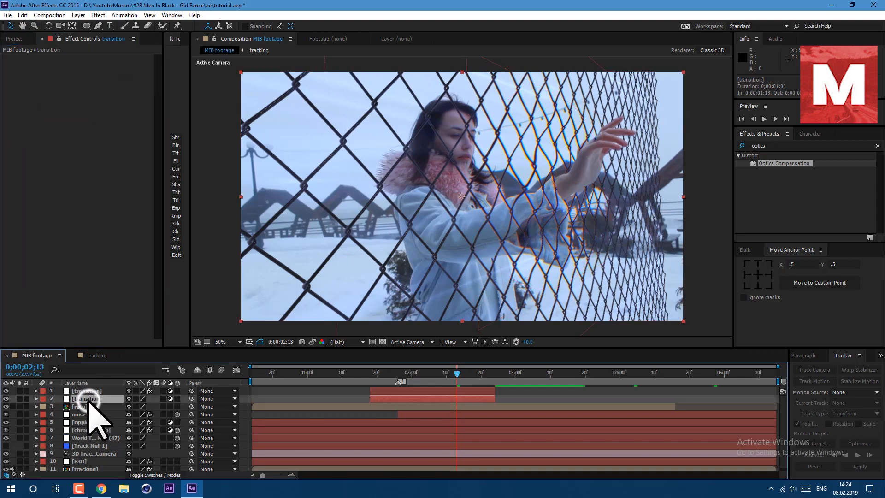
Step: Apply the copied effects to the duplicated transition layer and adjust the Emboss direction
click(22, 14)
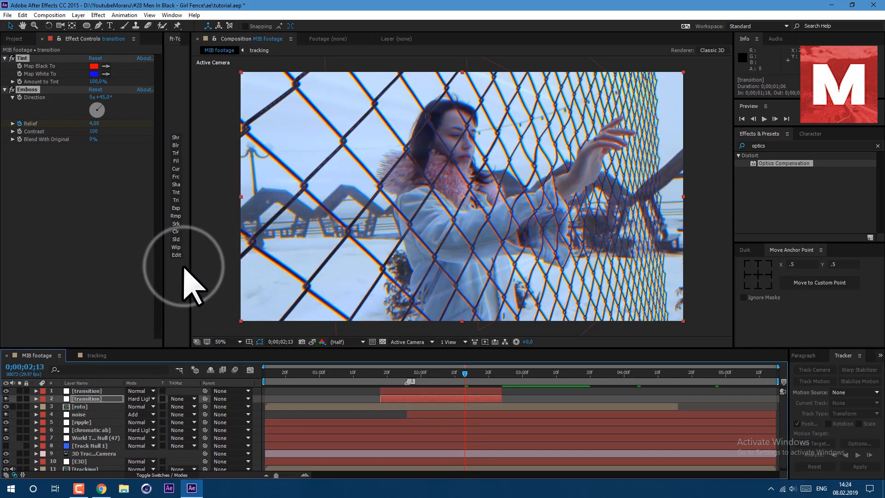
click(406, 372)
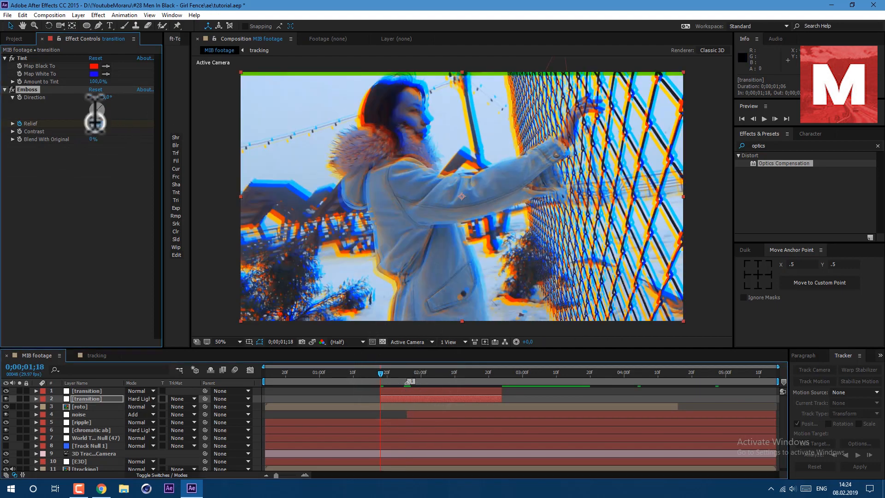
click(498, 374)
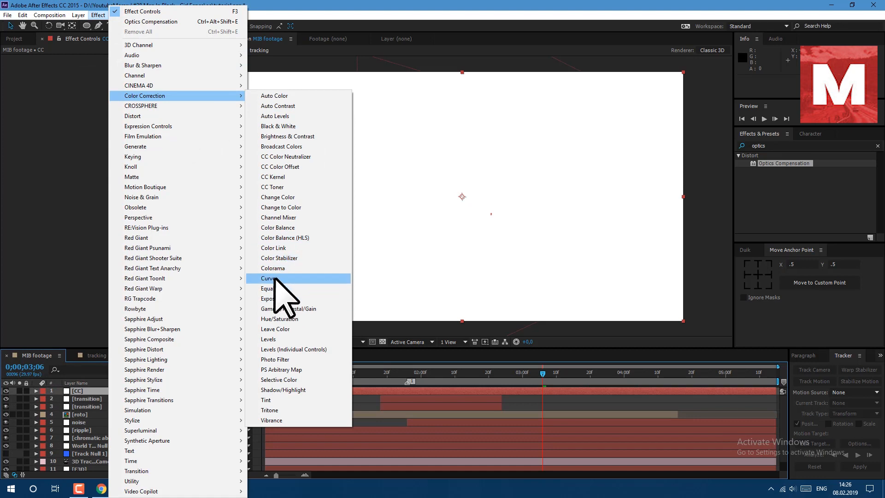
Step: Add Curves to the CC layer and darken the shadows on the RGB curve
click(268, 279)
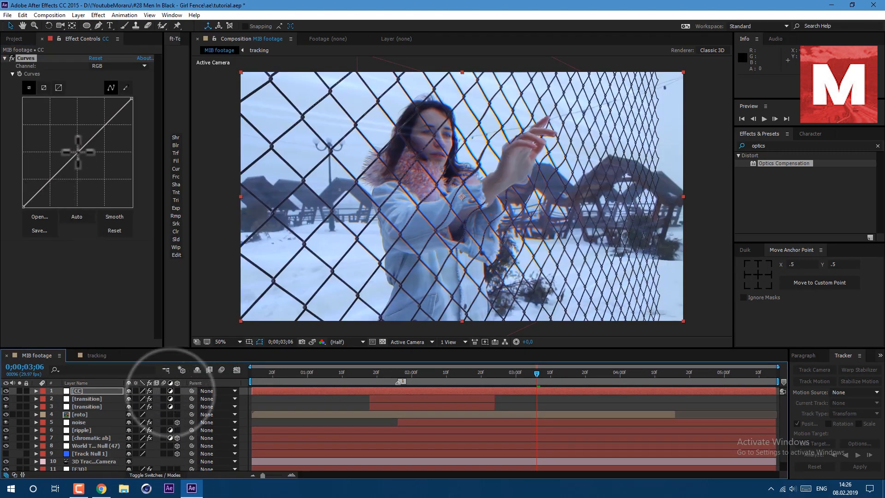
drag(78, 151, 63, 191)
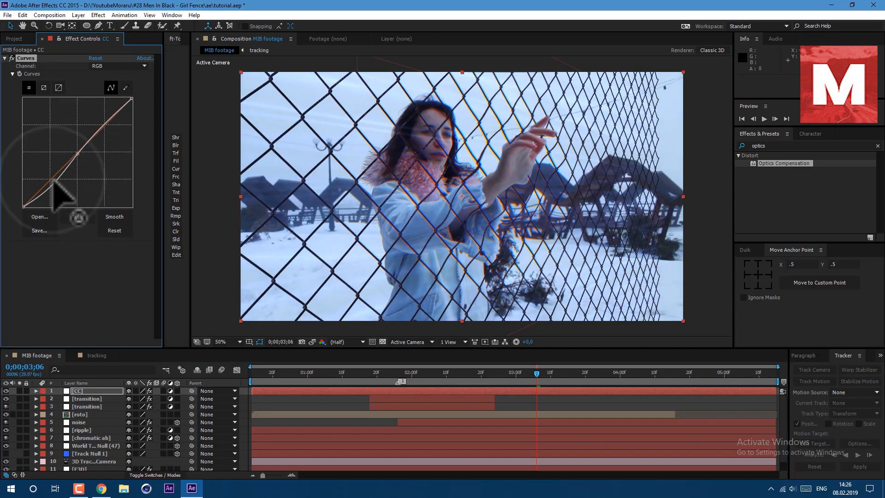
click(22, 16)
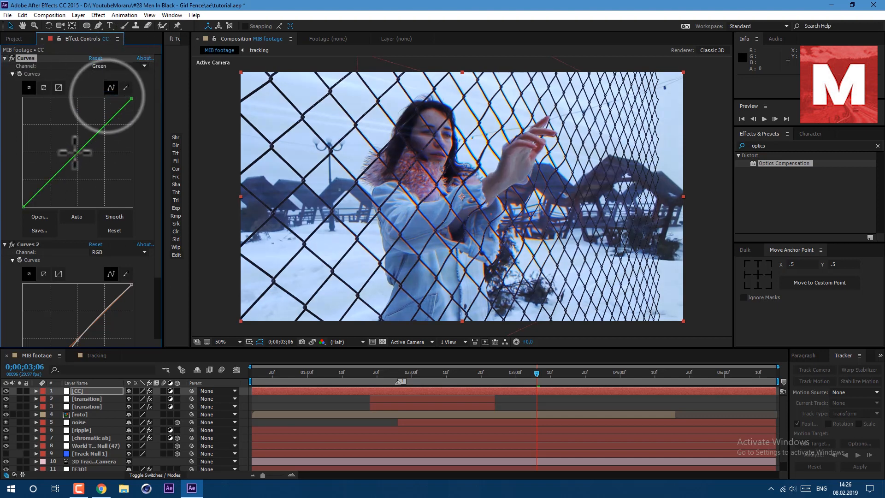
Step: Bend the red and blue channel curves and add further Curves grades
click(119, 66)
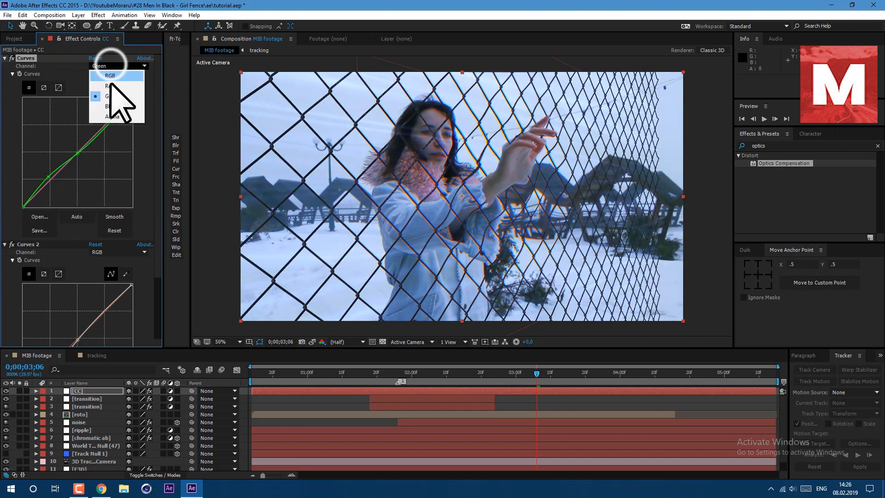
click(107, 86)
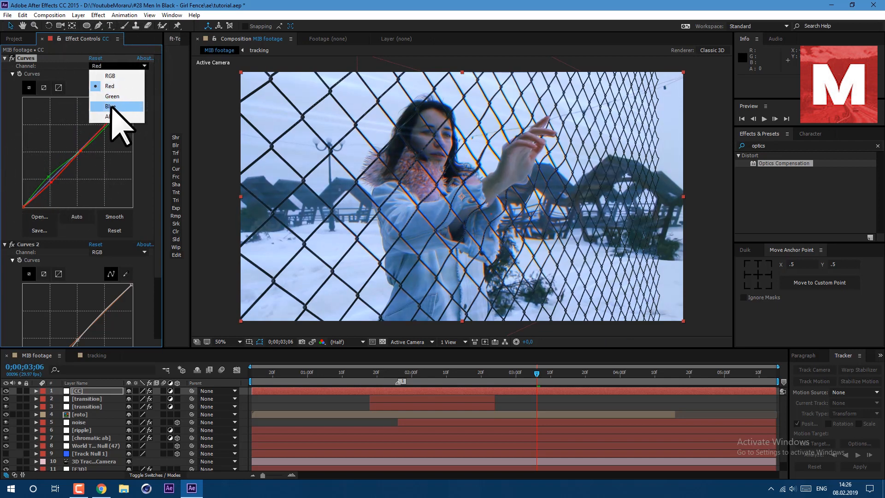
click(111, 106)
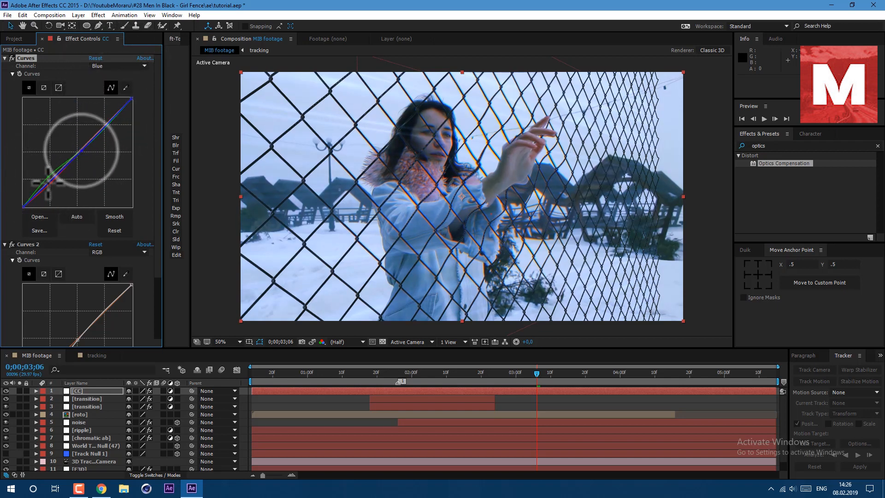
click(76, 216)
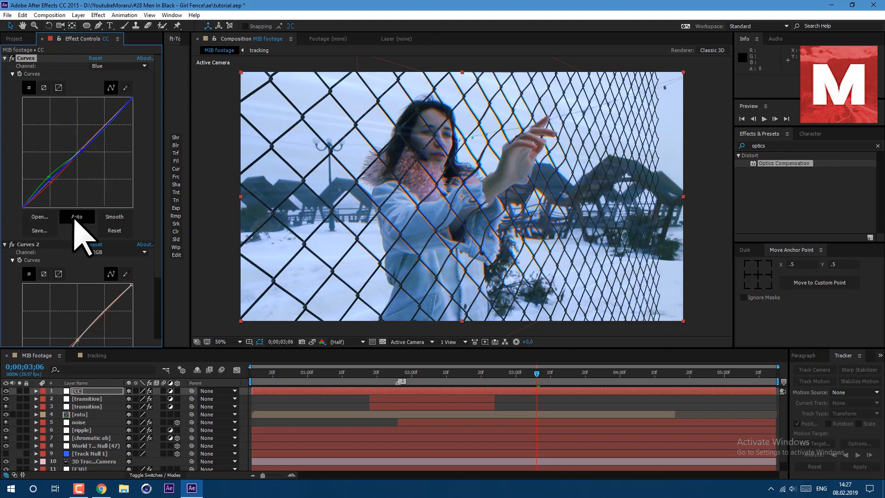
click(22, 15)
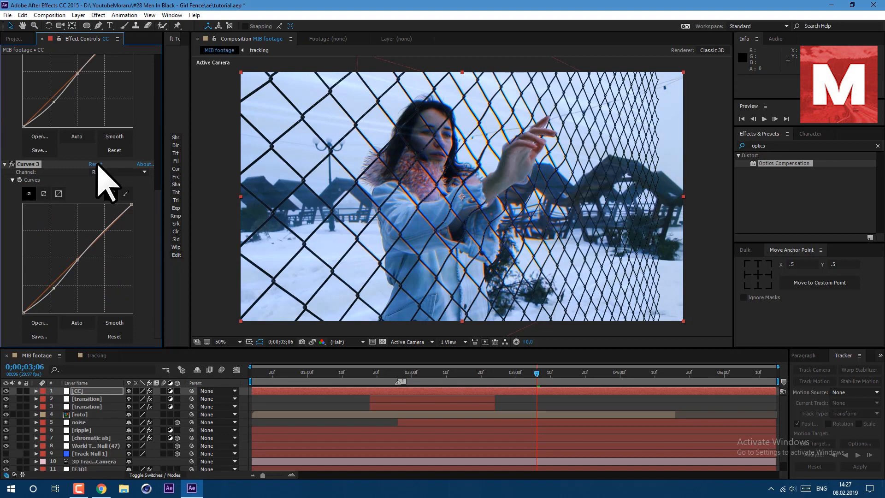
click(95, 164)
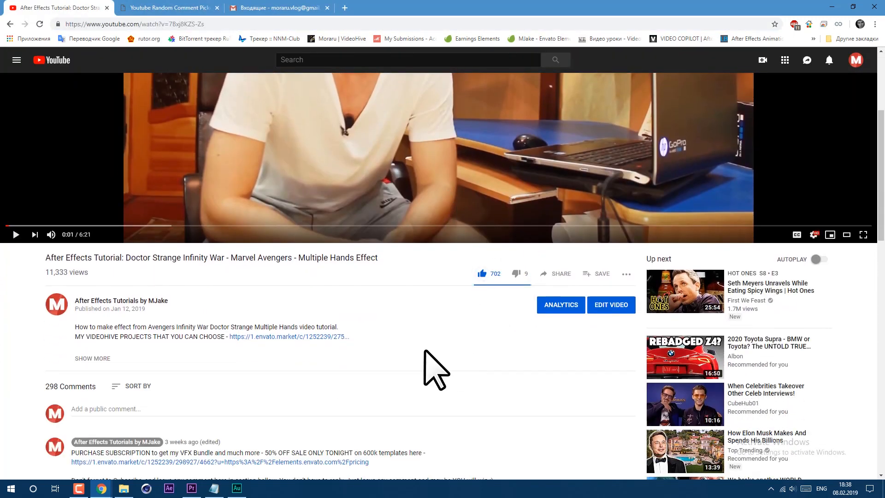
Step: Type 'Any comment how awesome I am :)', toggle subscription, load comments and like the video
text(Any comment how awesome I am :))
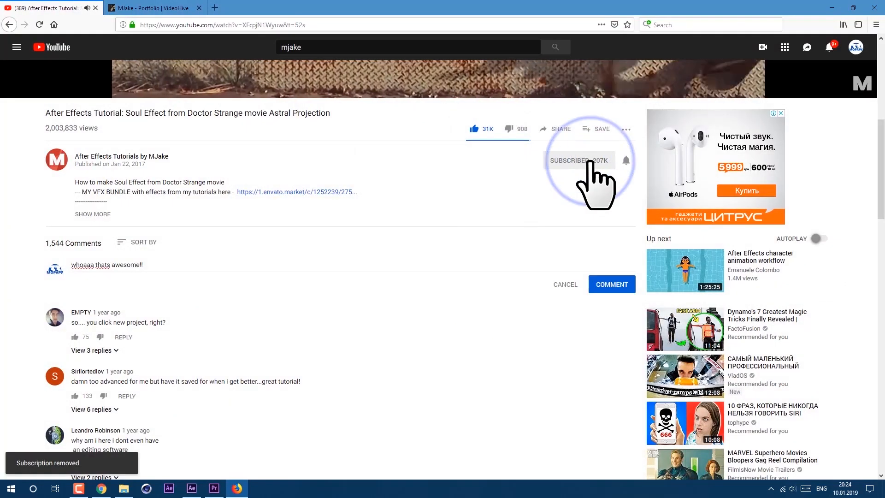
click(164, 8)
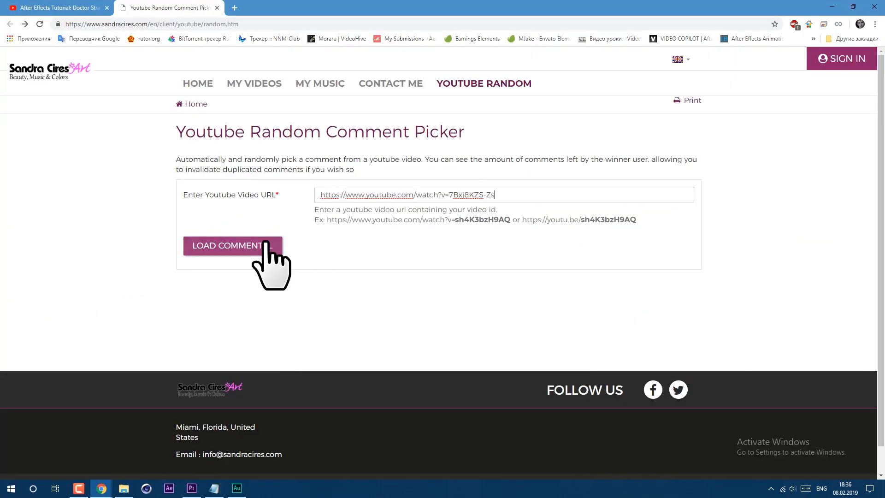
click(231, 245)
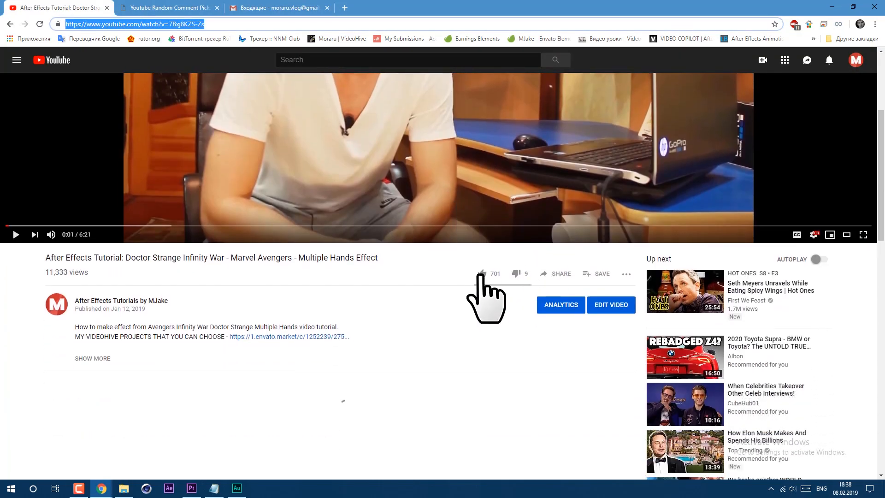
click(483, 274)
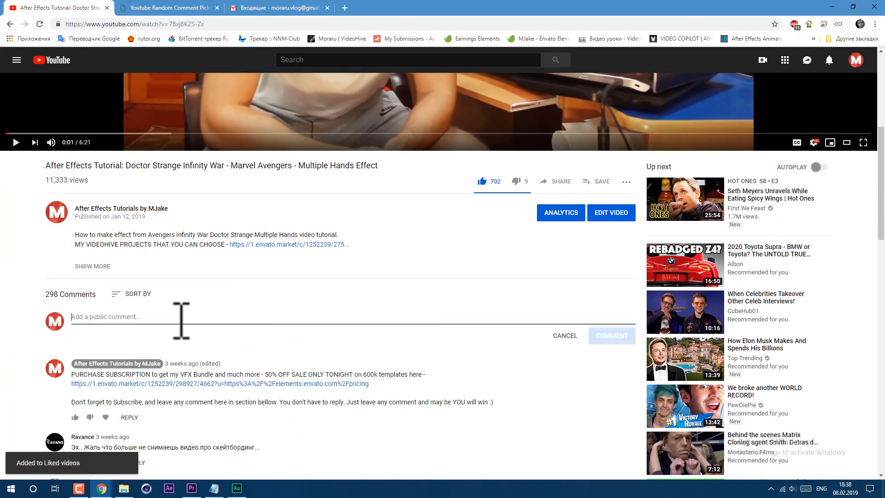